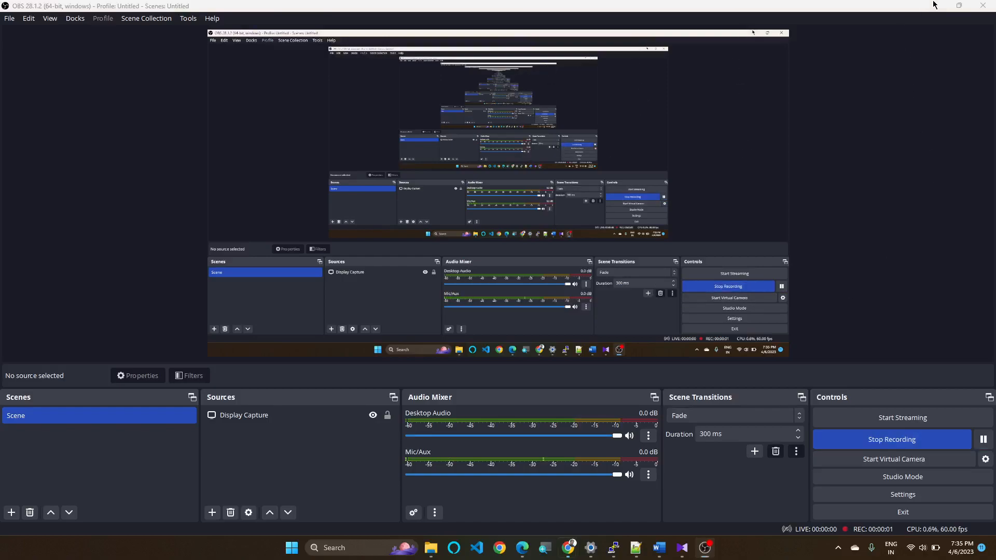
# Step: Switch from OBS Studio to the browser showing the Jenkins dashboard with Onlineshopping
pyautogui.click(498, 548)
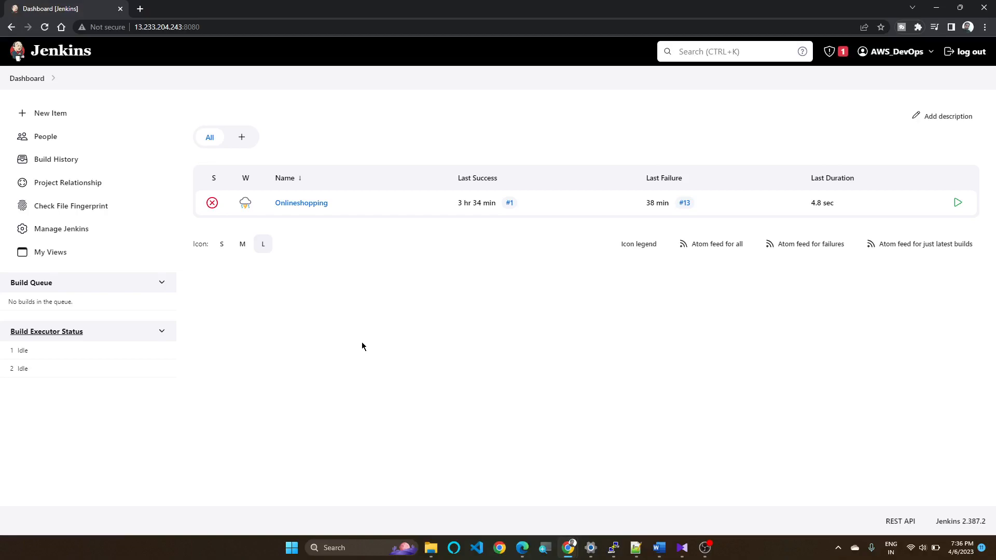
pyautogui.moveTo(274, 368)
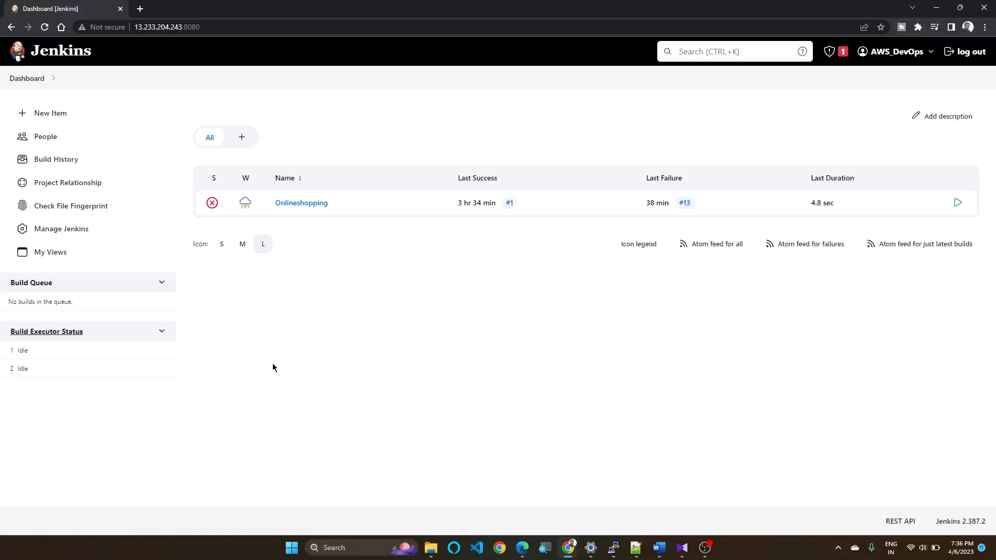
pyautogui.moveTo(17, 269)
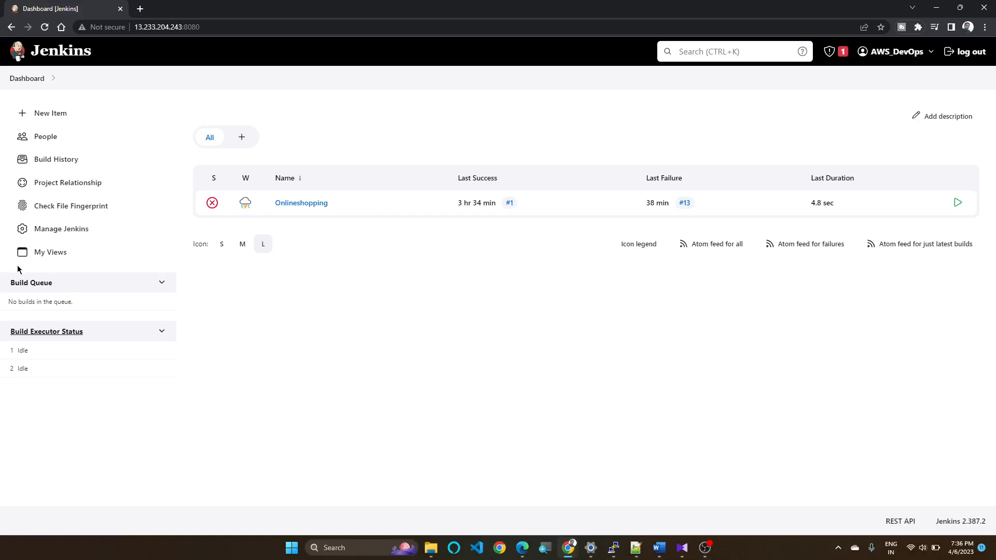
pyautogui.moveTo(240, 286)
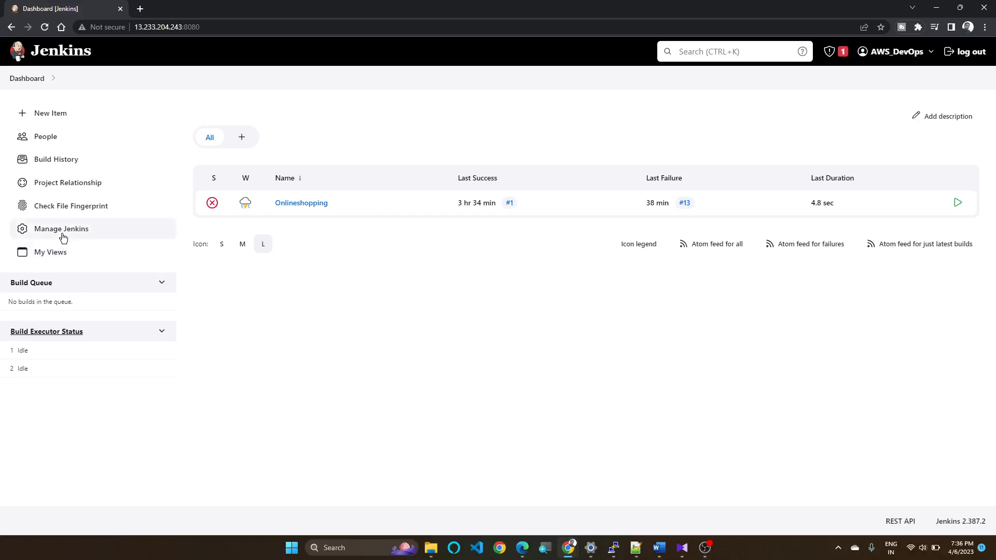
# Step: Search Available plugins in Manage Plugins for 'maven' and scroll through the results
pyautogui.click(50, 252)
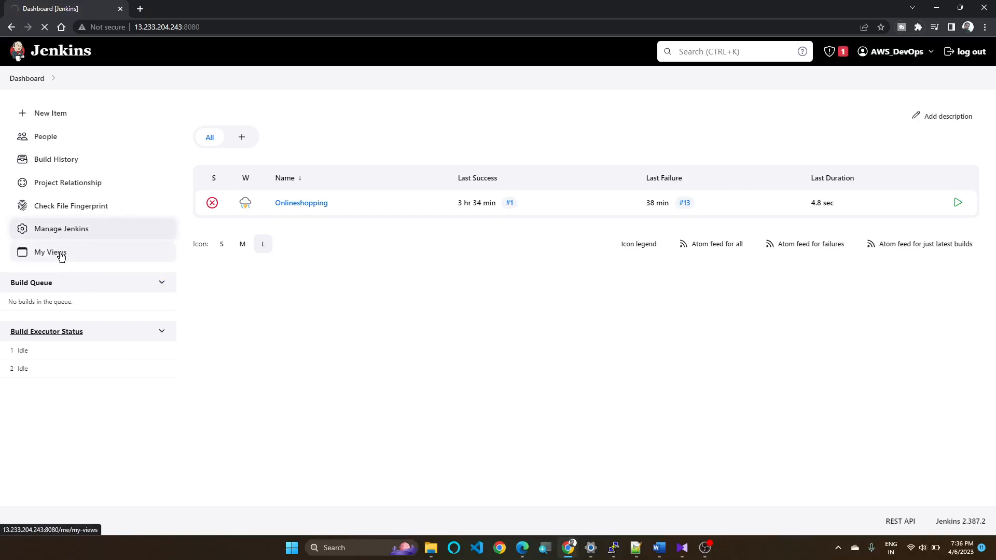
pyautogui.click(61, 228)
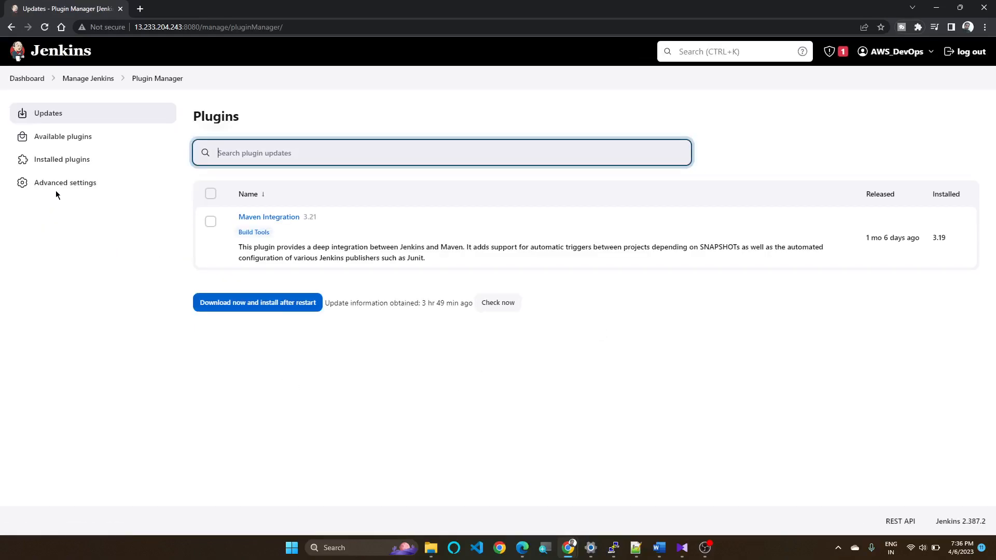
pyautogui.moveTo(269, 217)
pyautogui.write('mav')
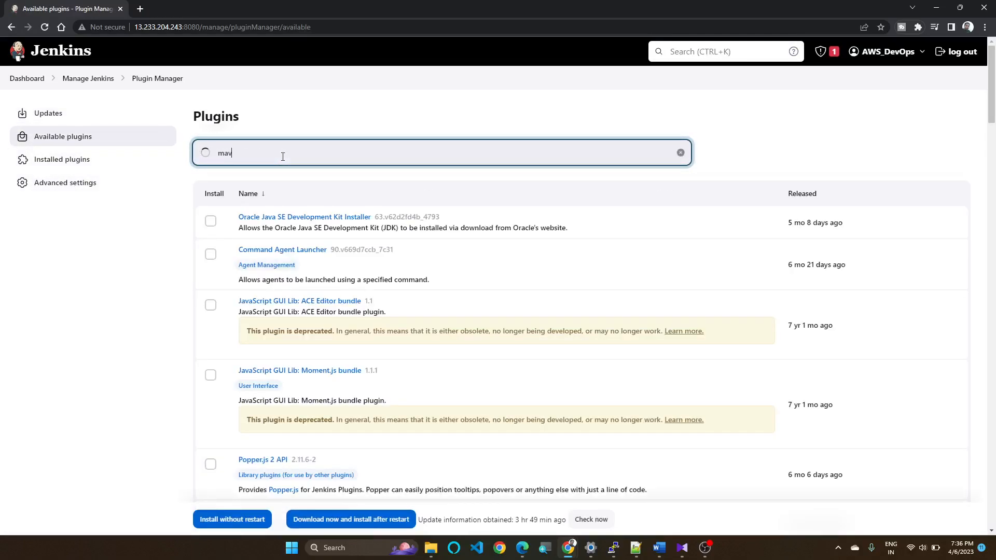
pyautogui.write('en')
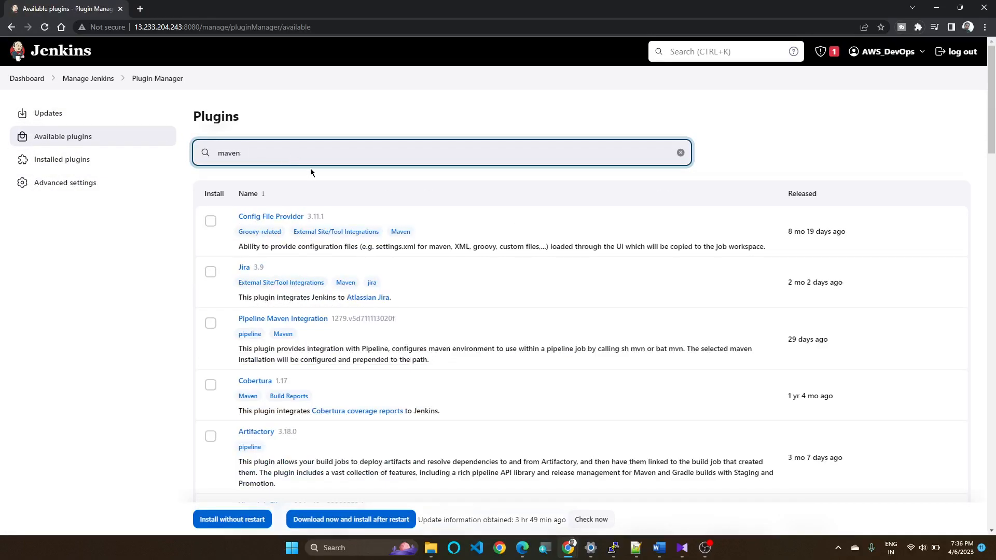
pyautogui.scroll(-3)
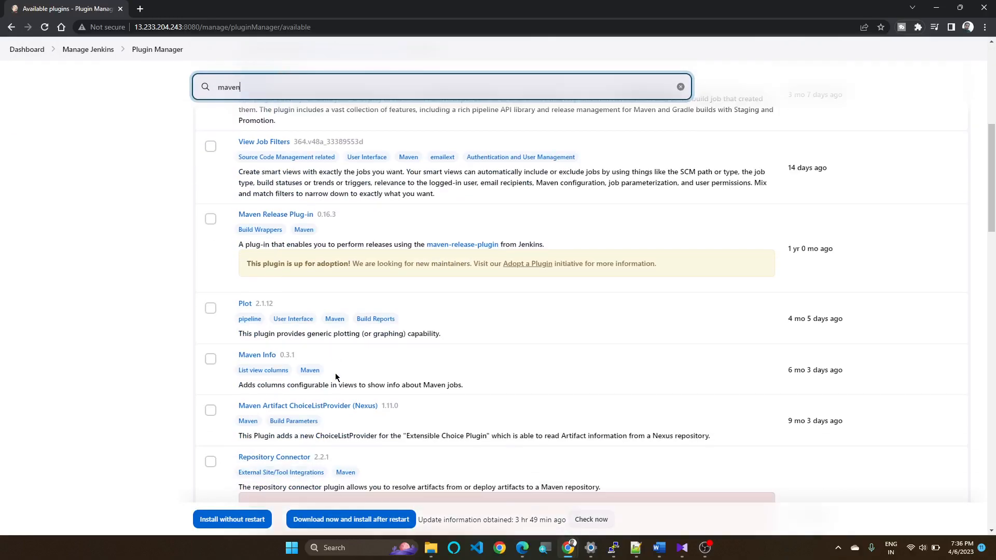
pyautogui.scroll(-3)
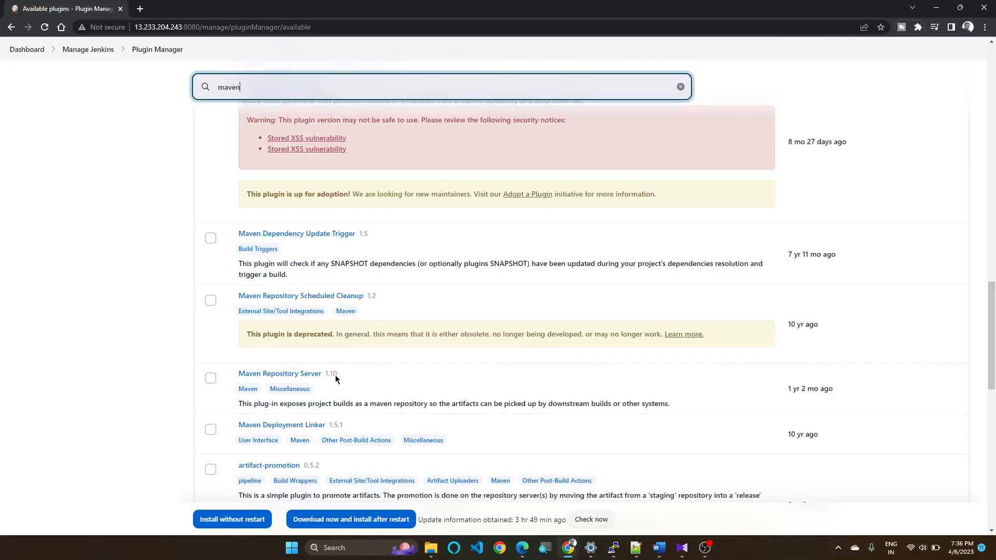
pyautogui.scroll(3)
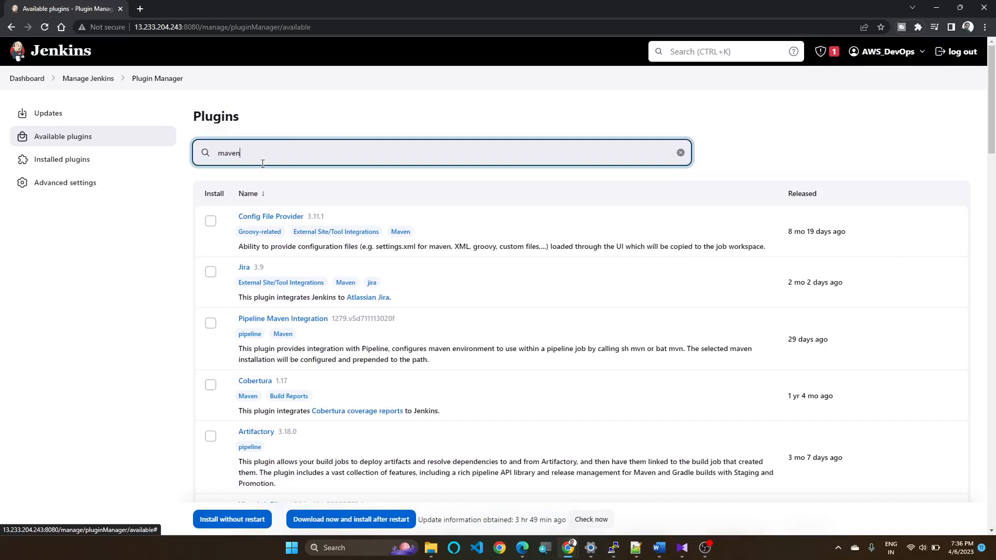
# Step: Open the Updates list to see Maven Integration 3.19 installed with 3.21 offered
pyautogui.click(48, 113)
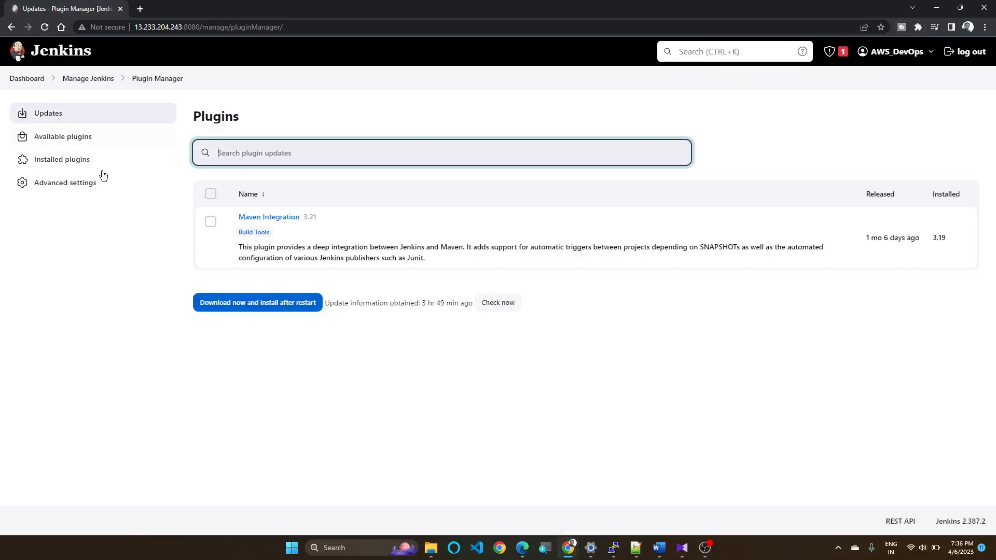
pyautogui.moveTo(268, 217)
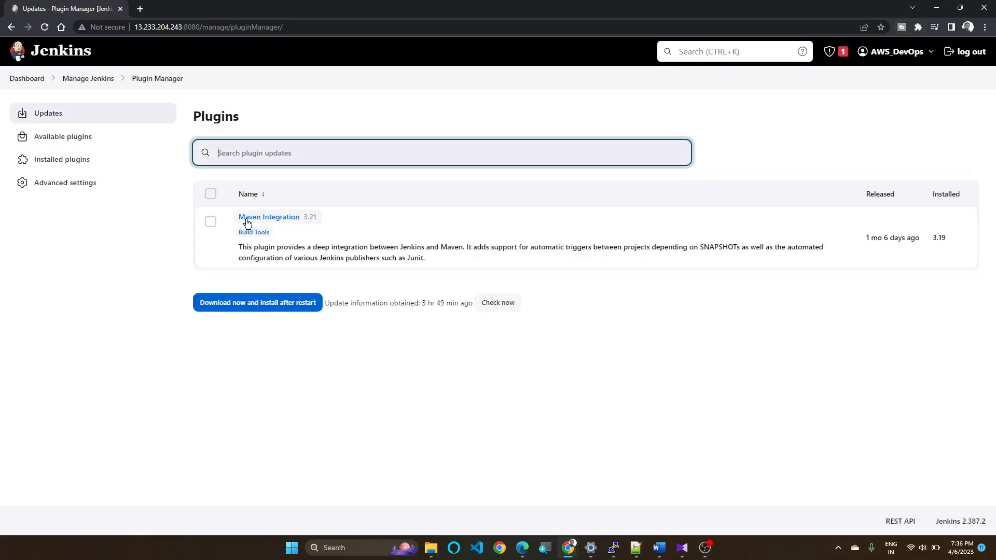
pyautogui.moveTo(320, 221)
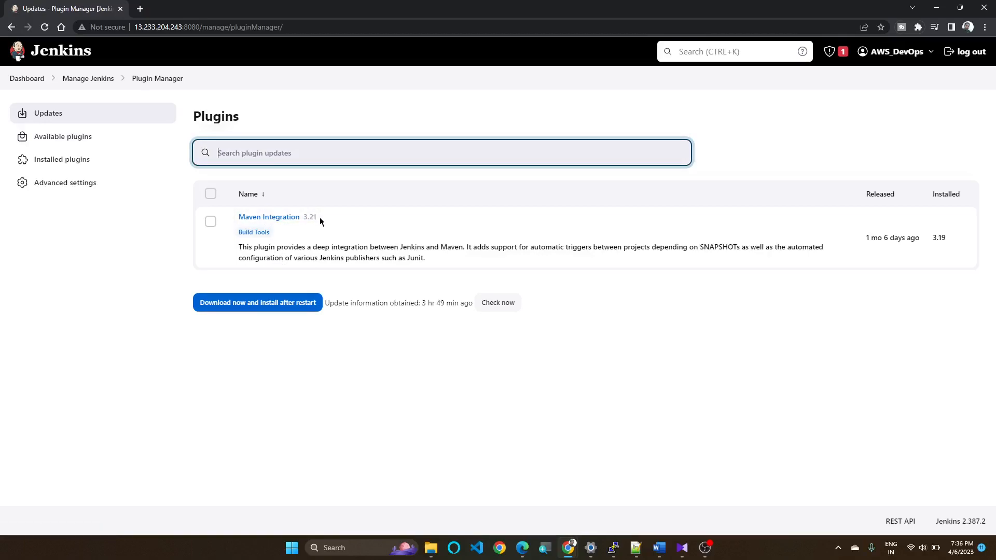
pyautogui.moveTo(334, 226)
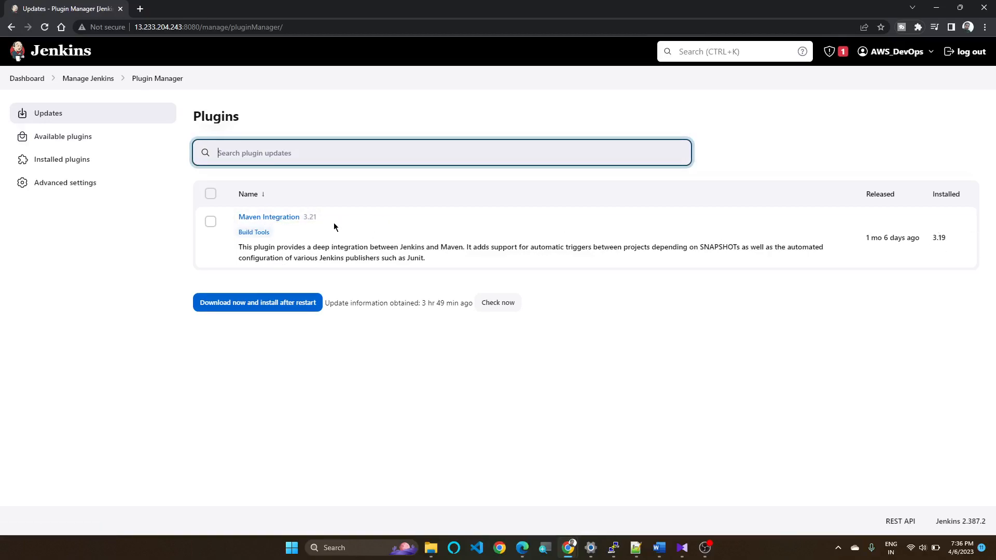
pyautogui.moveTo(947, 244)
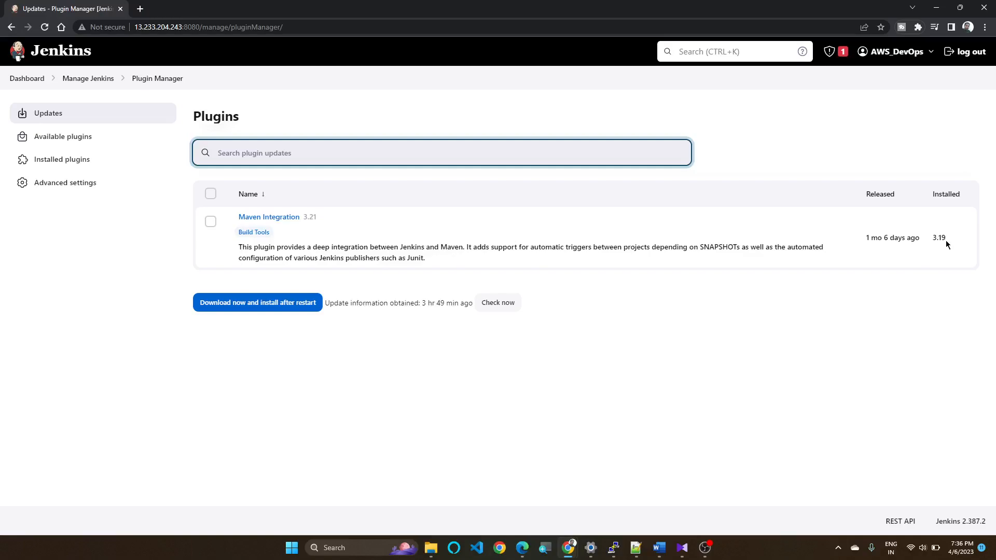
pyautogui.moveTo(943, 237)
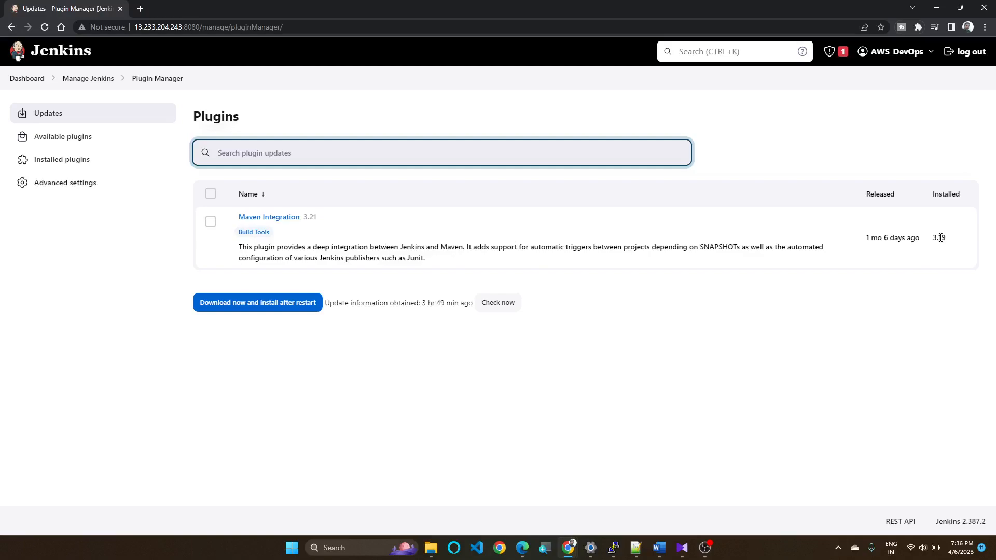
# Step: Filter Installed plugins by 'maven' and open the Maven Integration plugin link
pyautogui.click(62, 159)
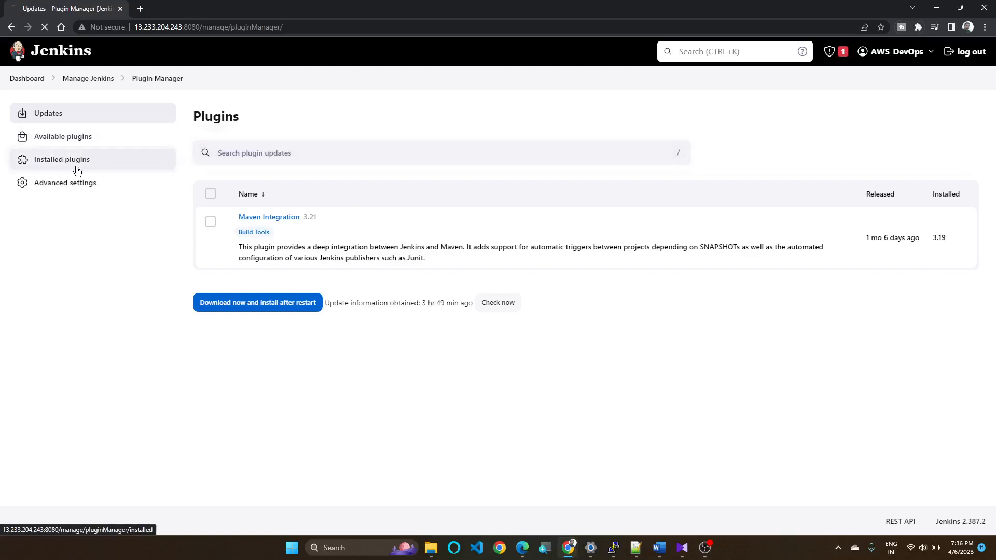
pyautogui.click(62, 160)
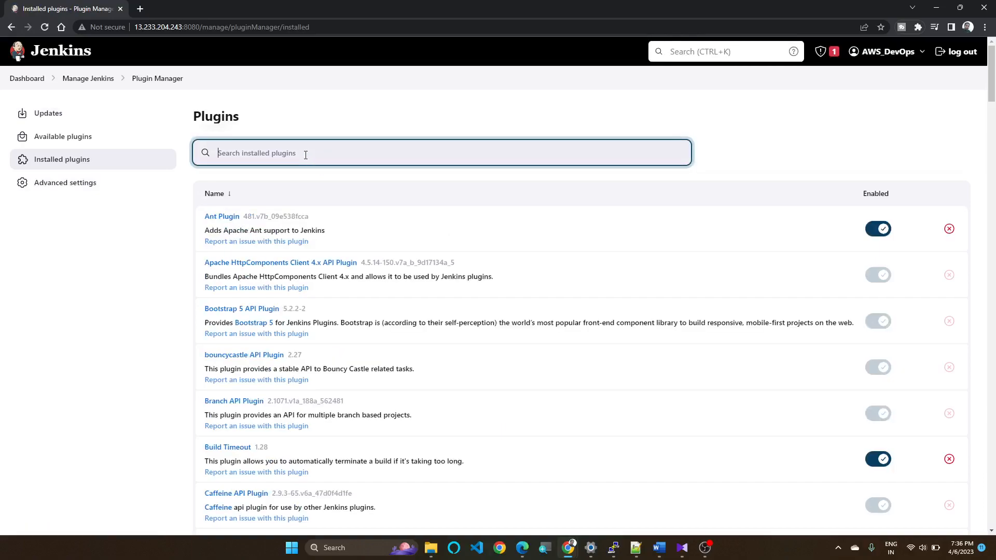
pyautogui.write('maven')
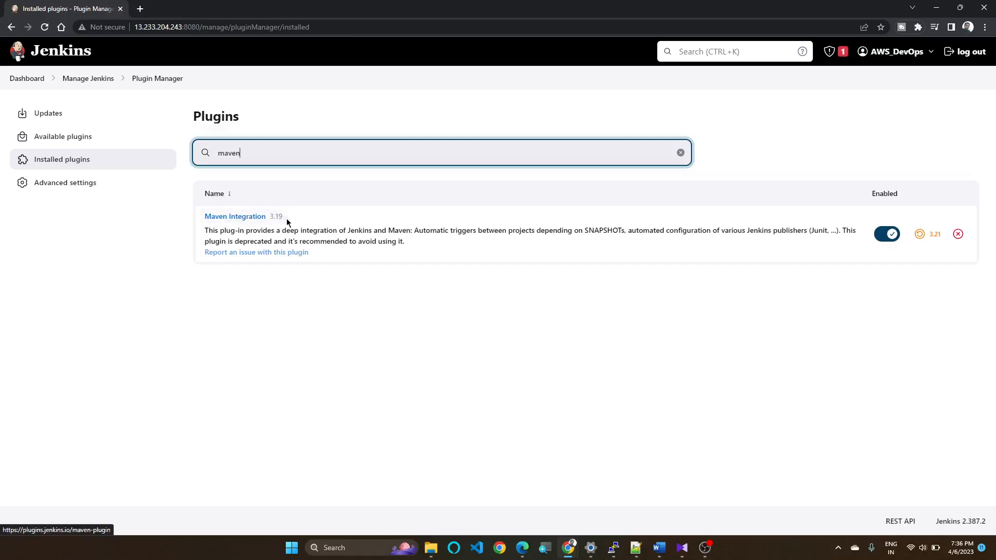
pyautogui.moveTo(241, 223)
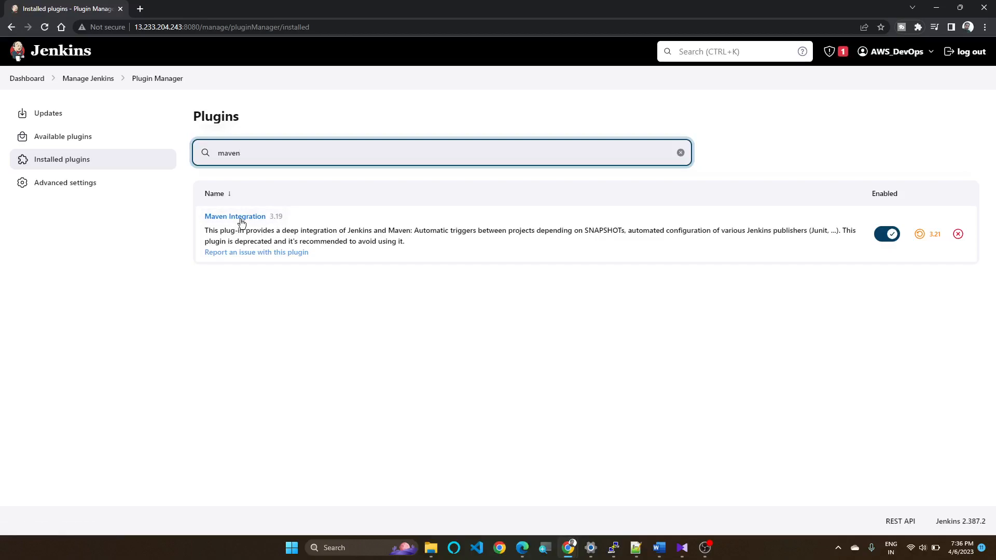
pyautogui.click(234, 216)
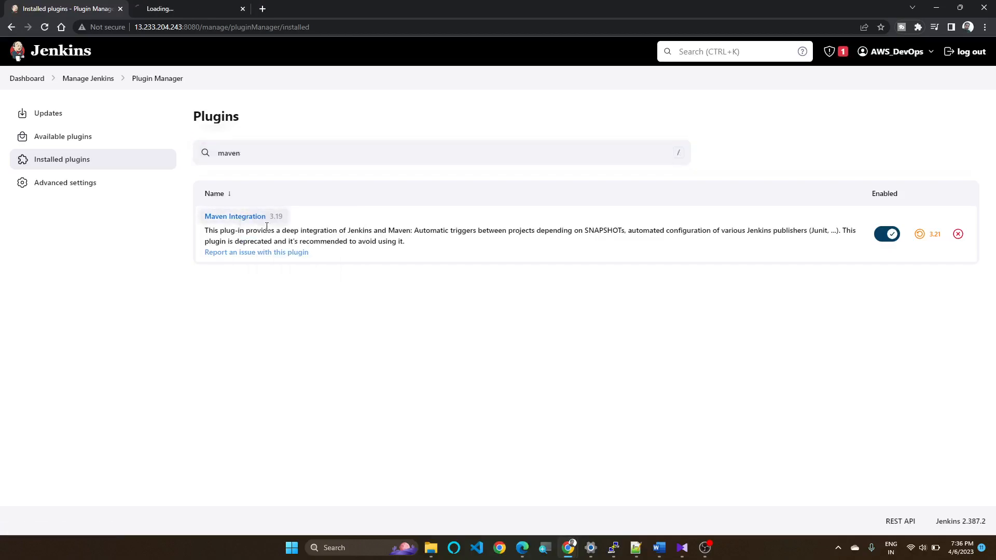
# Step: On the Maven Integration plugin page, scroll its Releases history to Maven Plugin 3.17
pyautogui.click(235, 216)
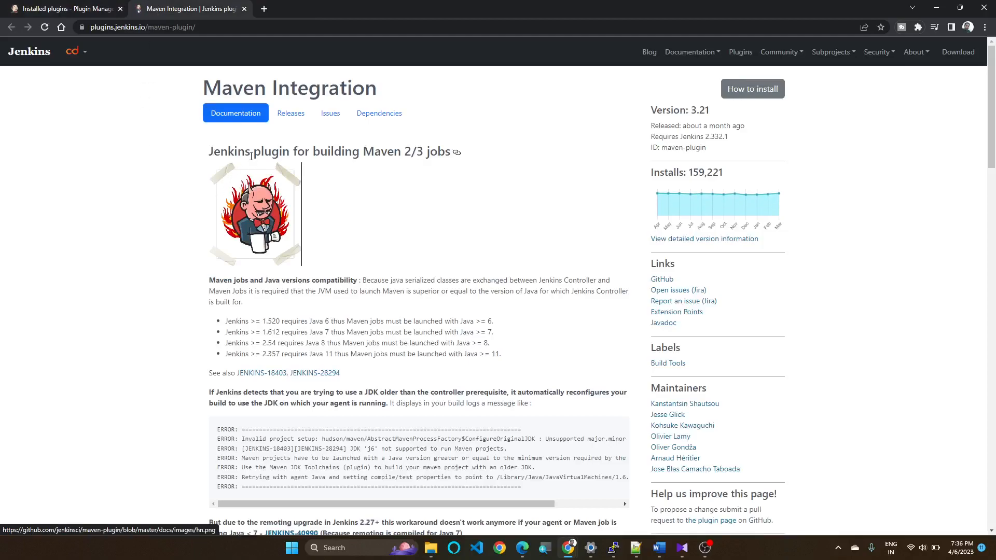
pyautogui.moveTo(295, 130)
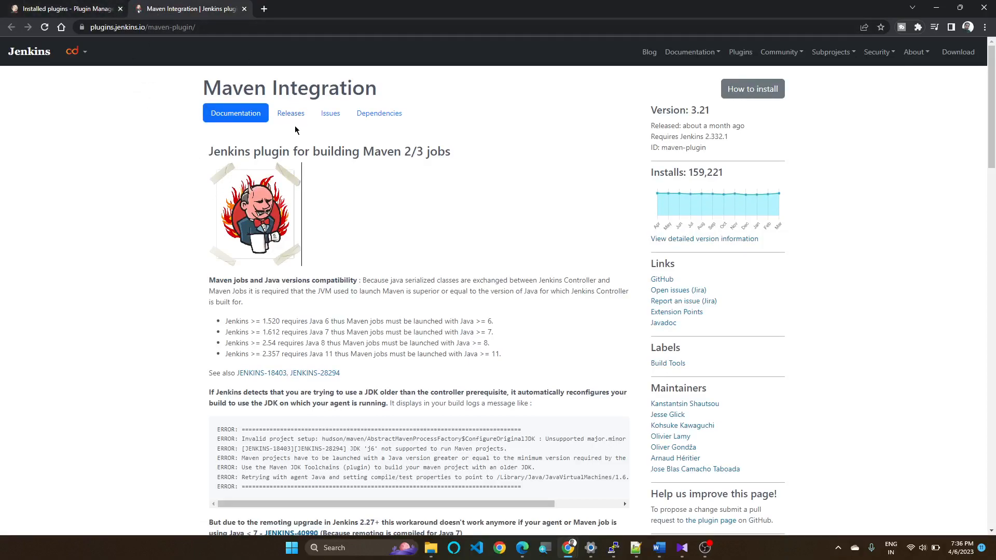
pyautogui.moveTo(103, 39)
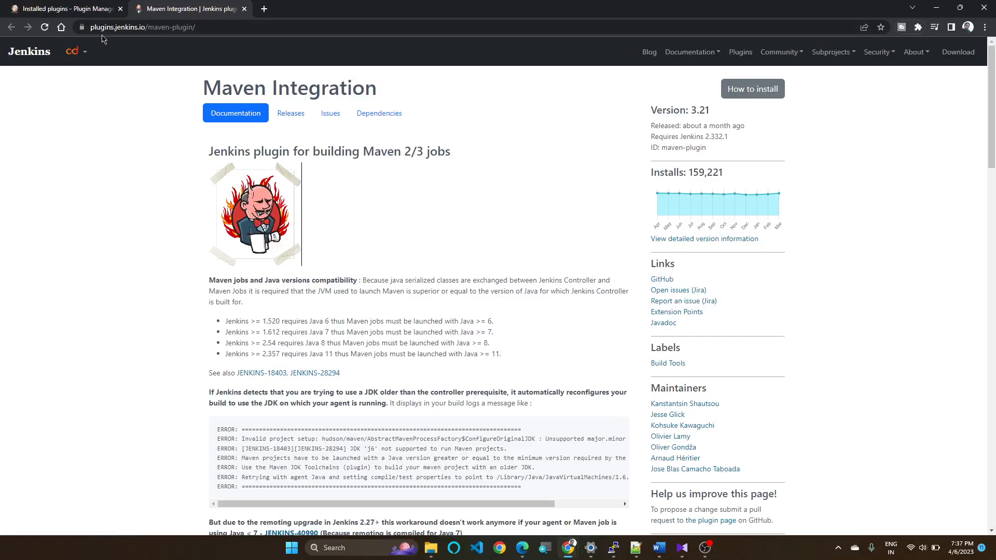
pyautogui.moveTo(290, 113)
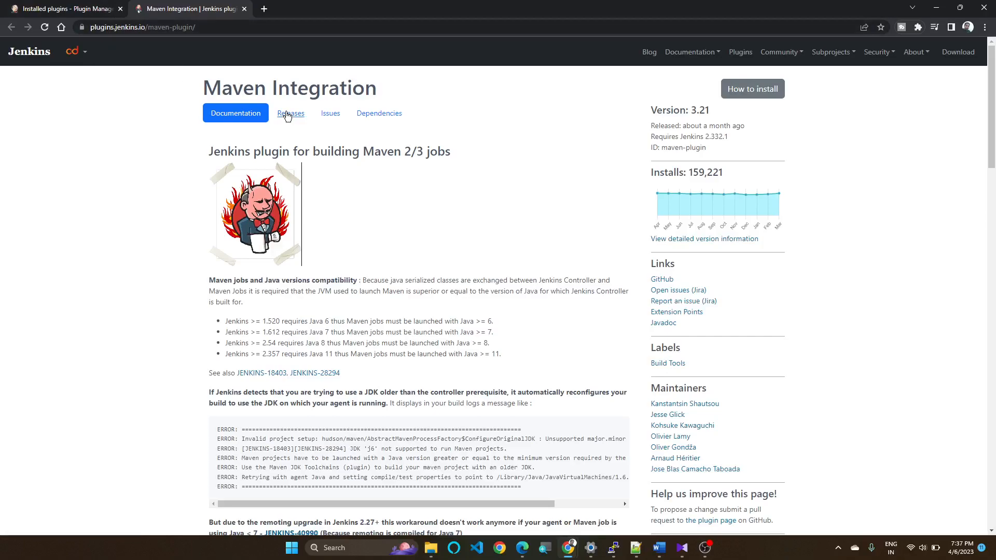
pyautogui.click(291, 113)
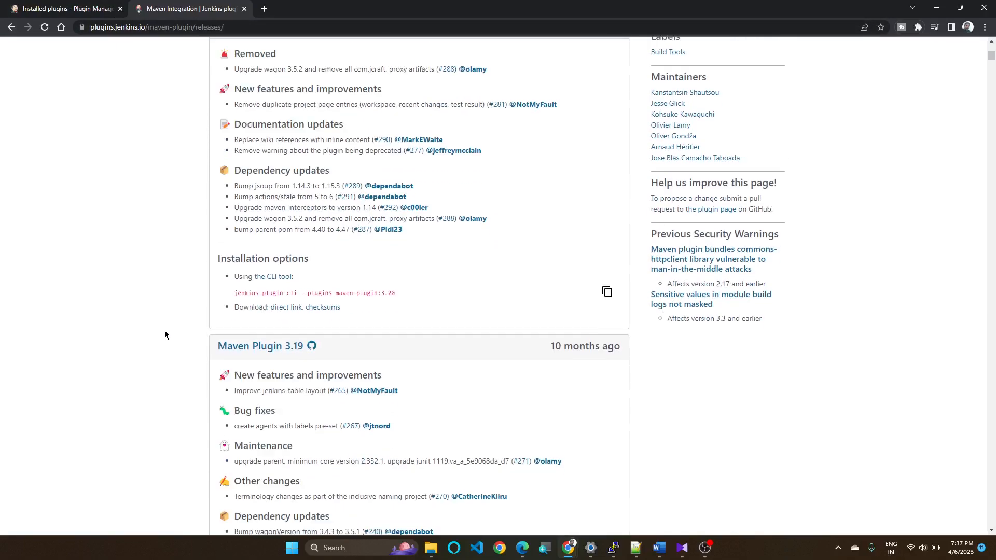
pyautogui.scroll(-3)
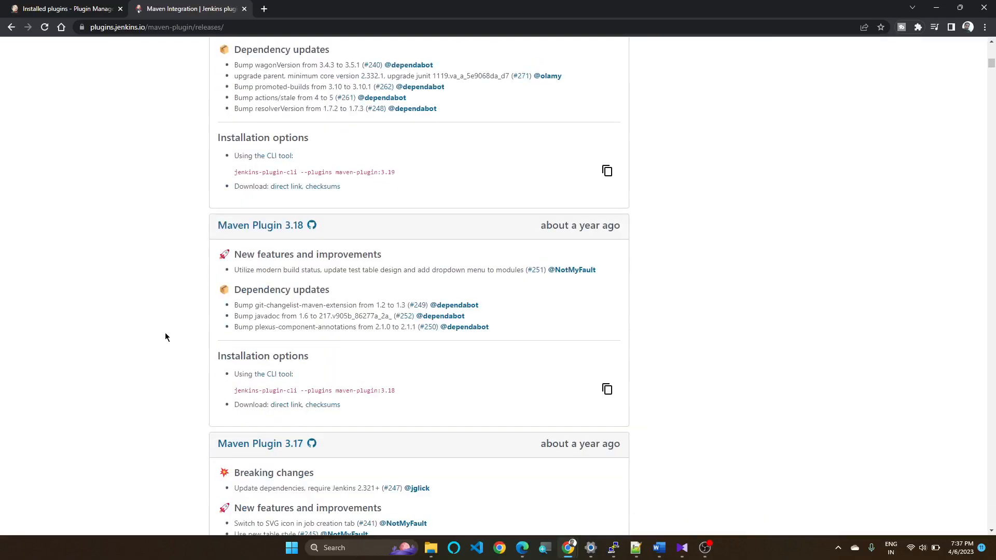
pyautogui.scroll(3)
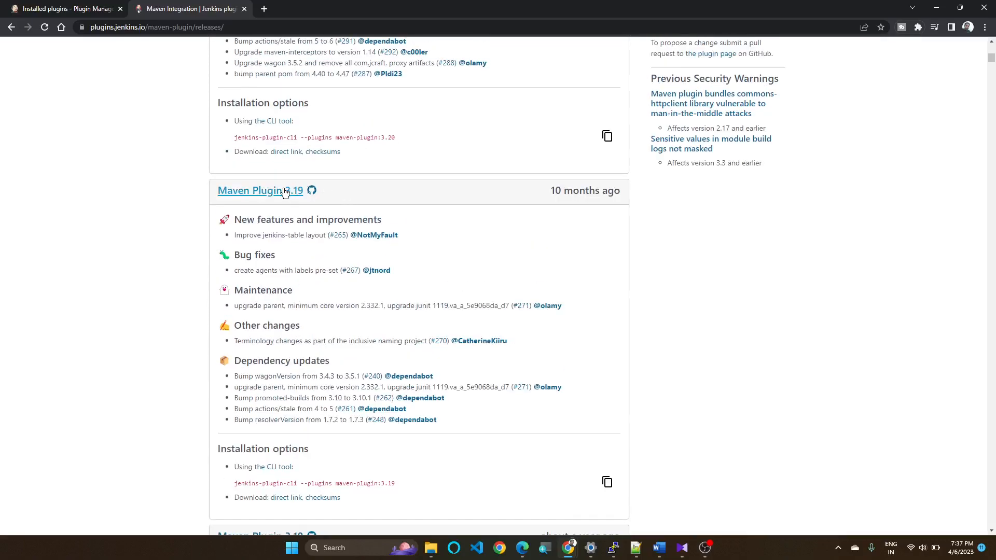
pyautogui.moveTo(283, 207)
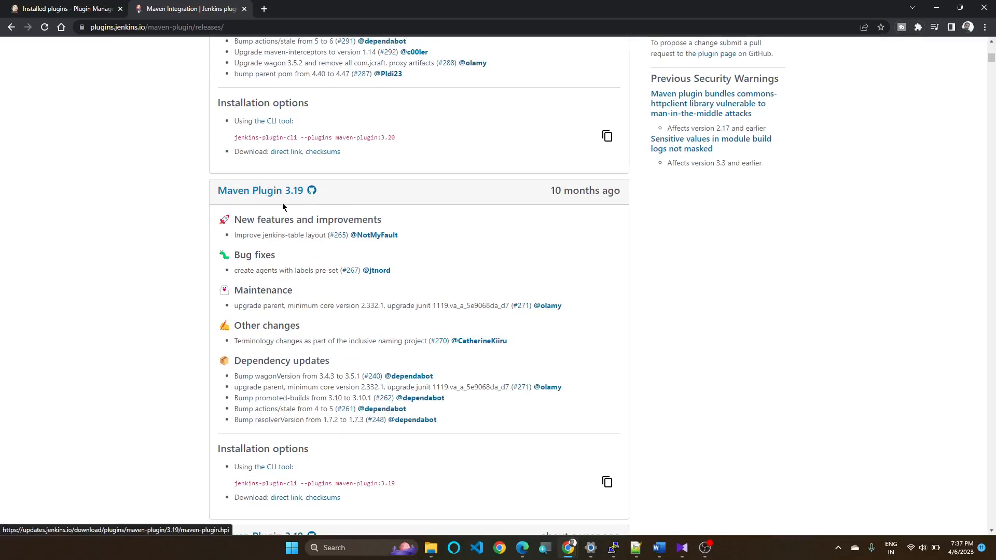
pyautogui.scroll(-3)
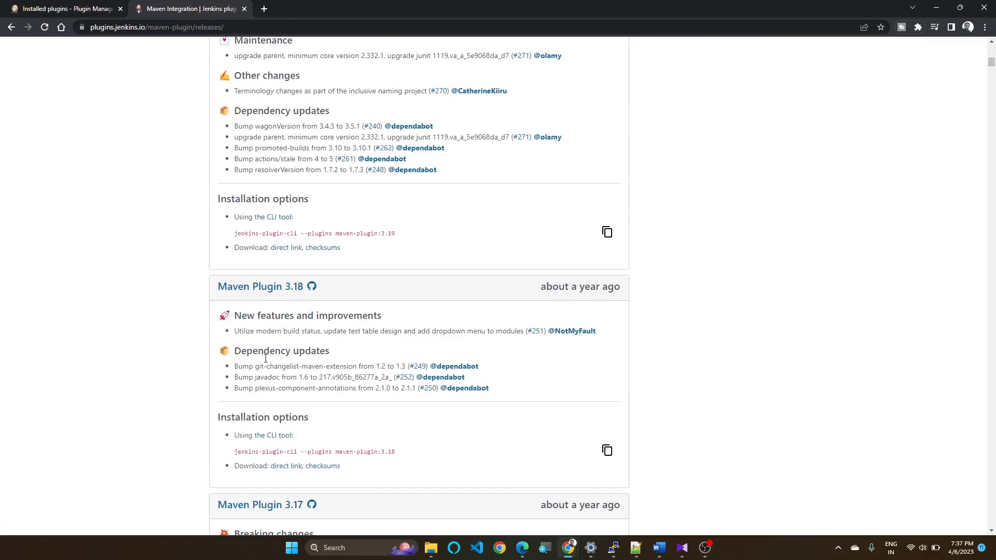
pyautogui.scroll(-3)
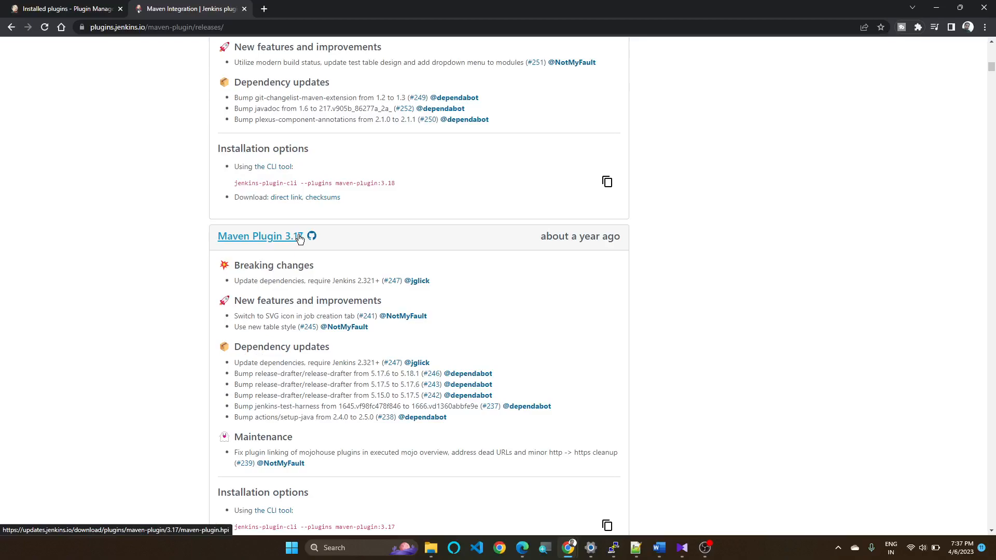
pyautogui.scroll(-3)
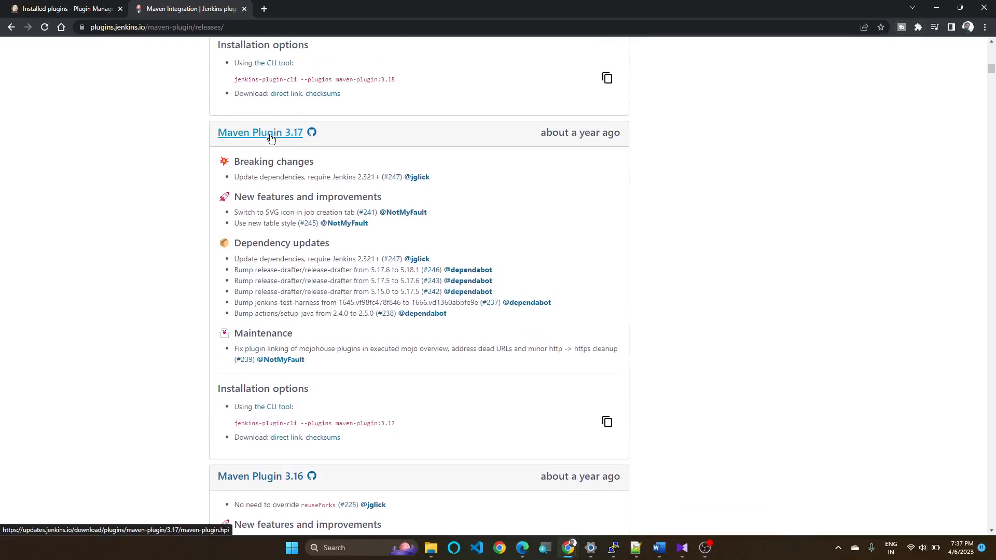
# Step: Download maven-plugin.hpi for Maven Plugin 3.17 from the releases page
pyautogui.click(260, 133)
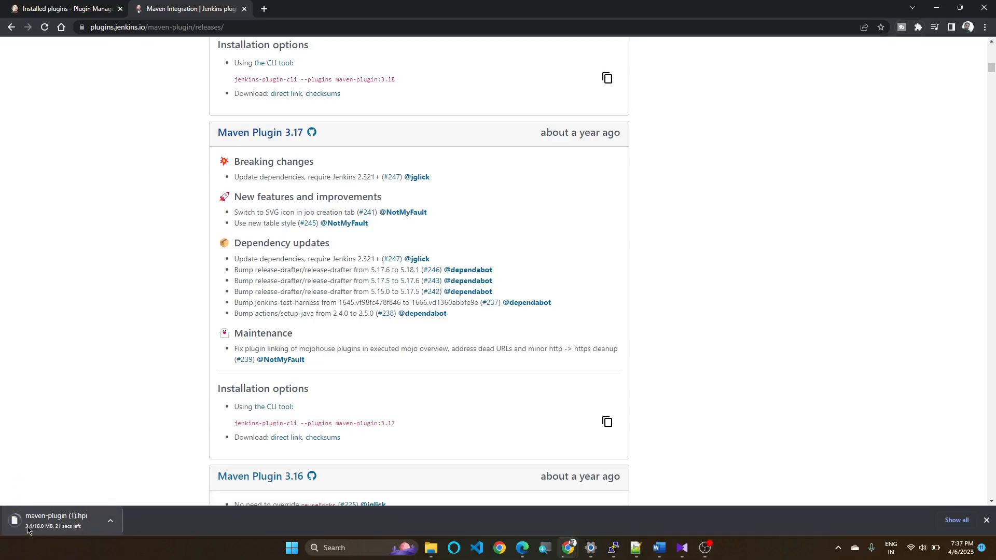
pyautogui.moveTo(17, 497)
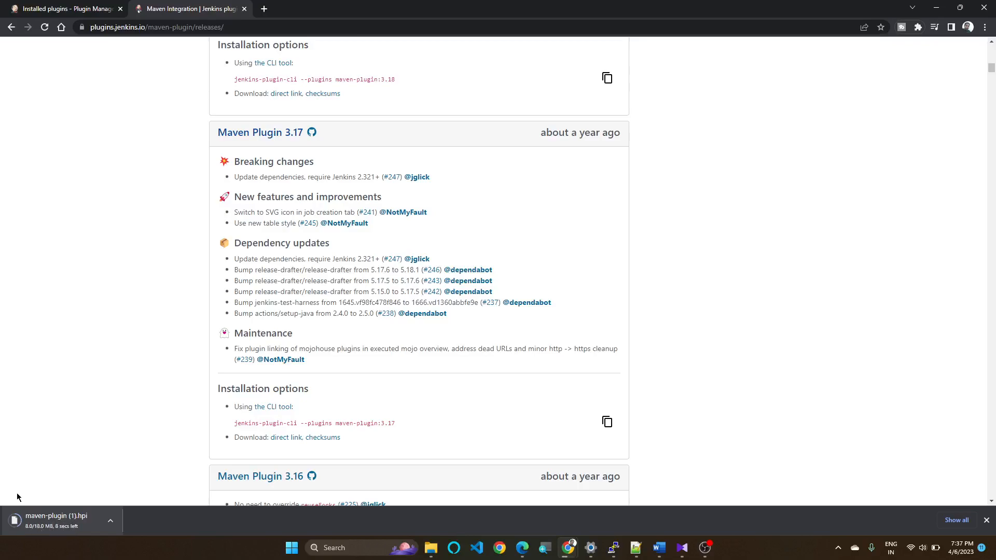
pyautogui.moveTo(47, 532)
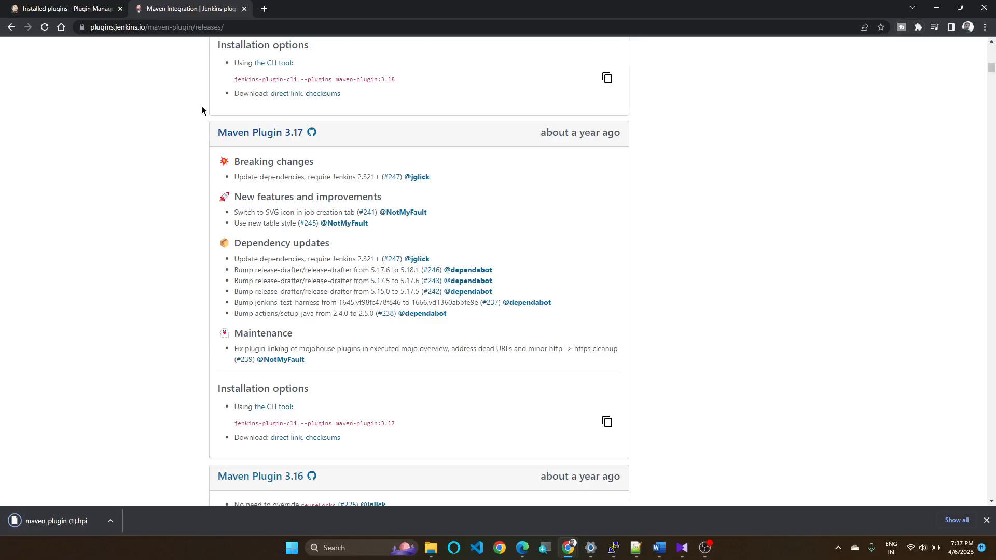
pyautogui.scroll(3)
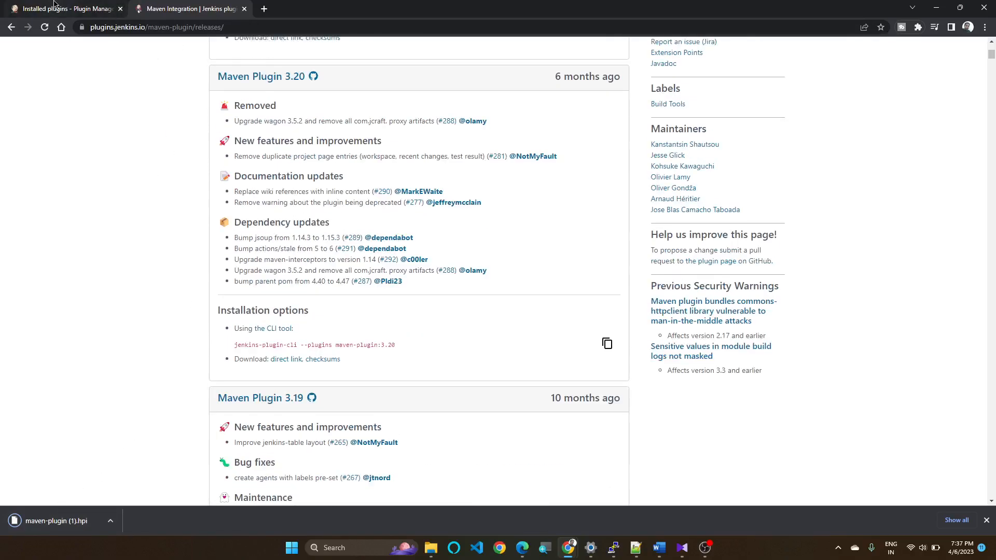
# Step: Show the Deploy Plugin section in the Plugin Manager's Advanced settings
pyautogui.click(63, 8)
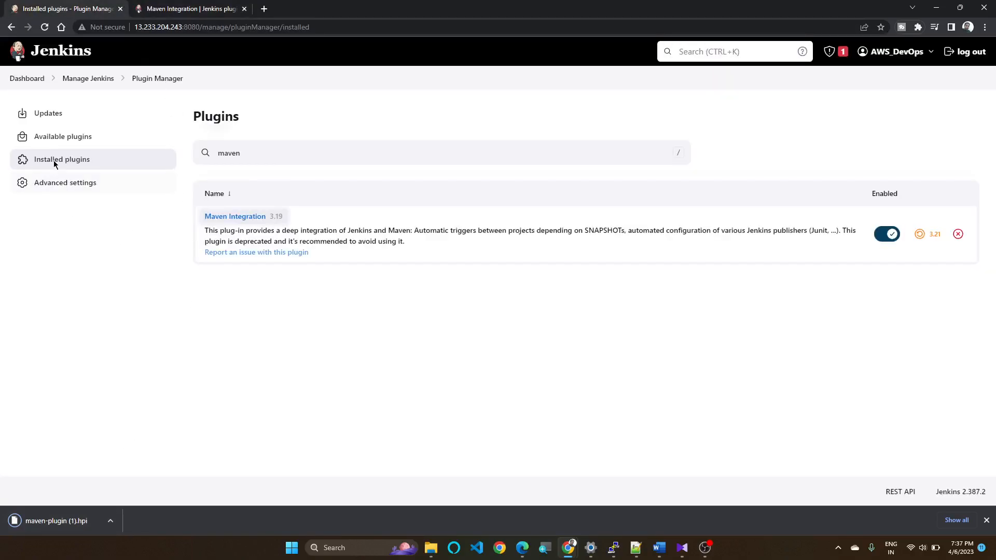
pyautogui.click(65, 182)
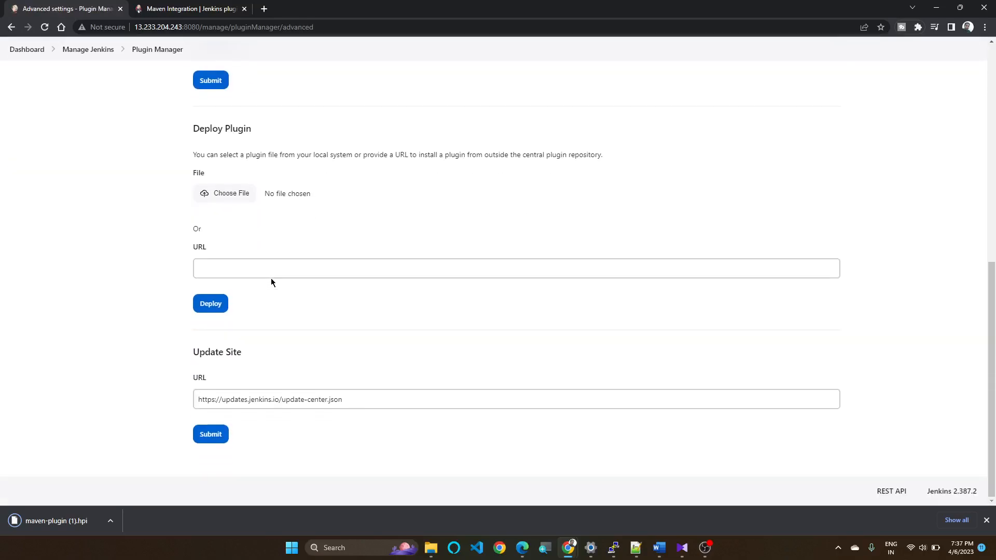
pyautogui.scroll(3)
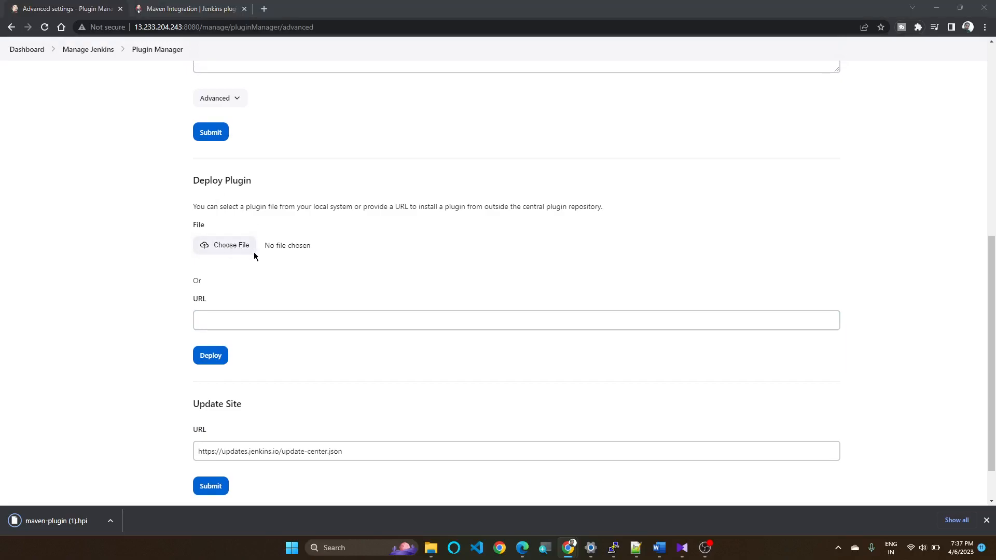
# Step: Deploy maven-plugin (1).hpi from Downloads and dismiss the downloads bar
pyautogui.click(223, 245)
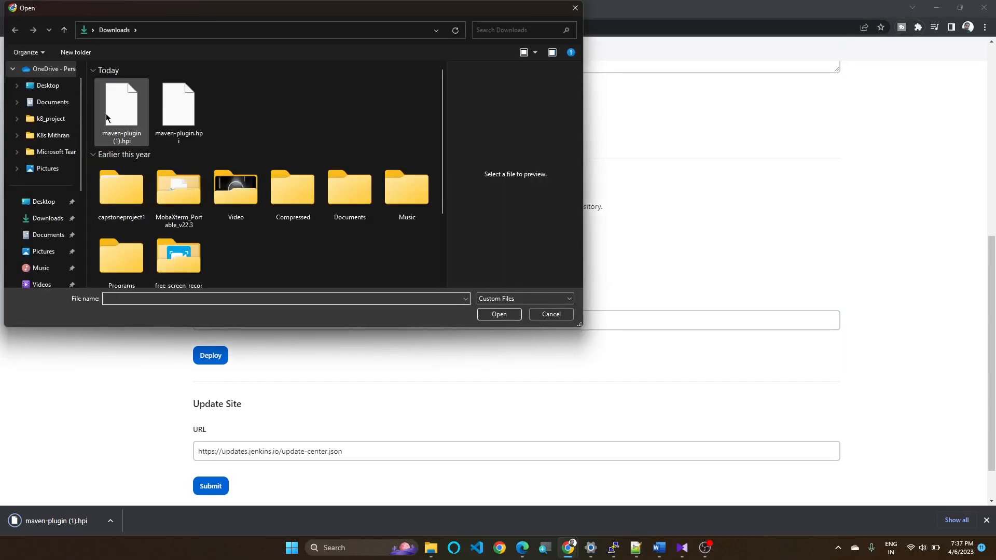
pyautogui.click(121, 111)
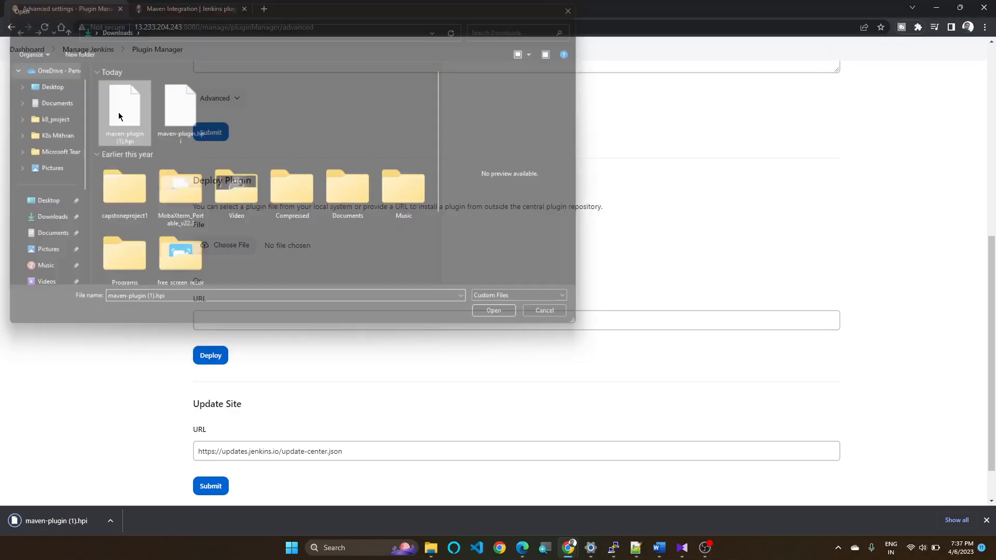
pyautogui.click(492, 311)
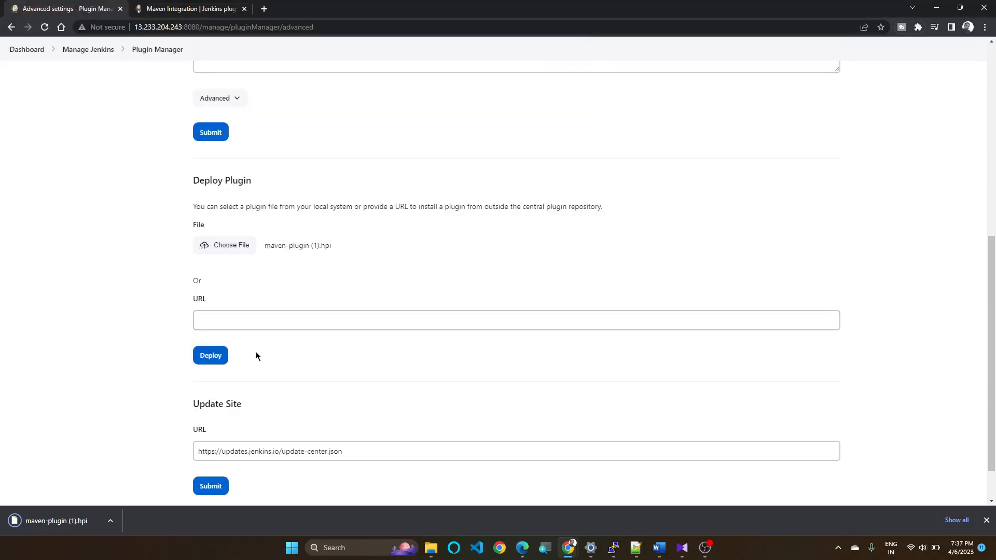
pyautogui.click(210, 355)
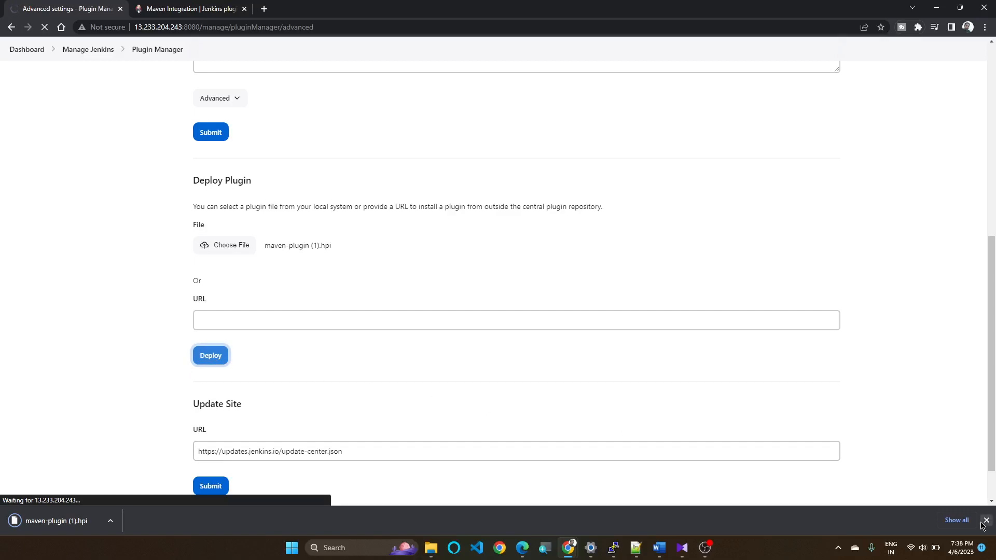
pyautogui.click(988, 520)
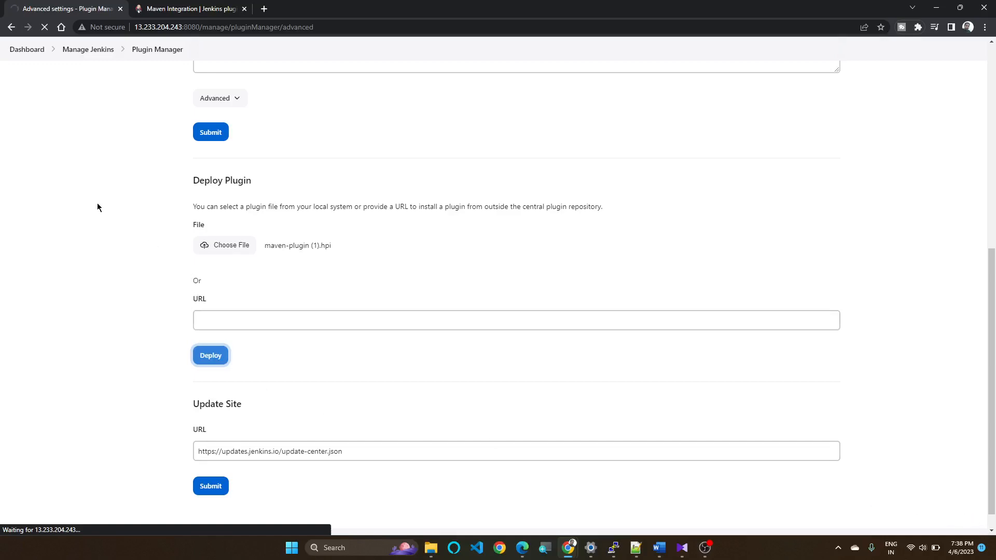
# Step: Reach the Download progress page reporting maven-plugin needs a restart
pyautogui.click(210, 355)
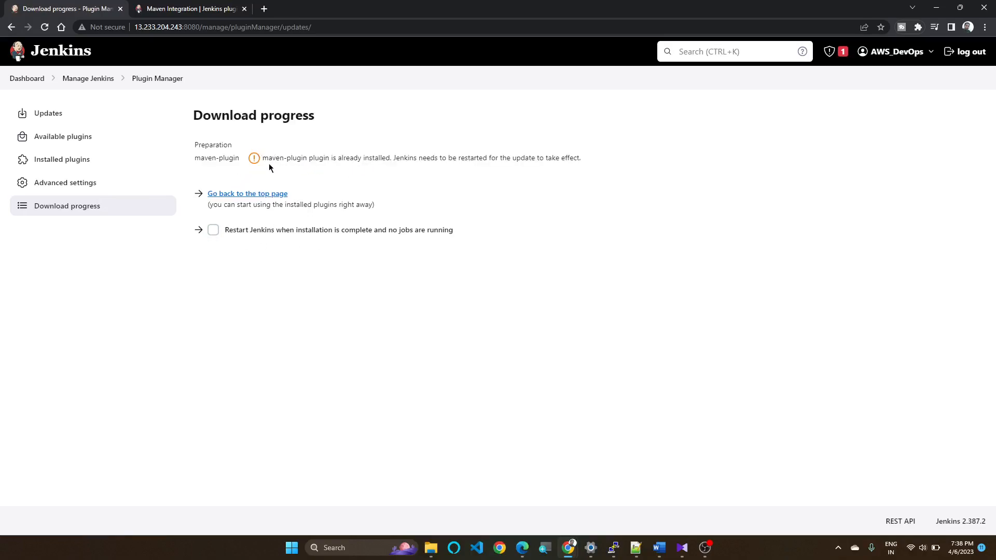
pyautogui.moveTo(428, 170)
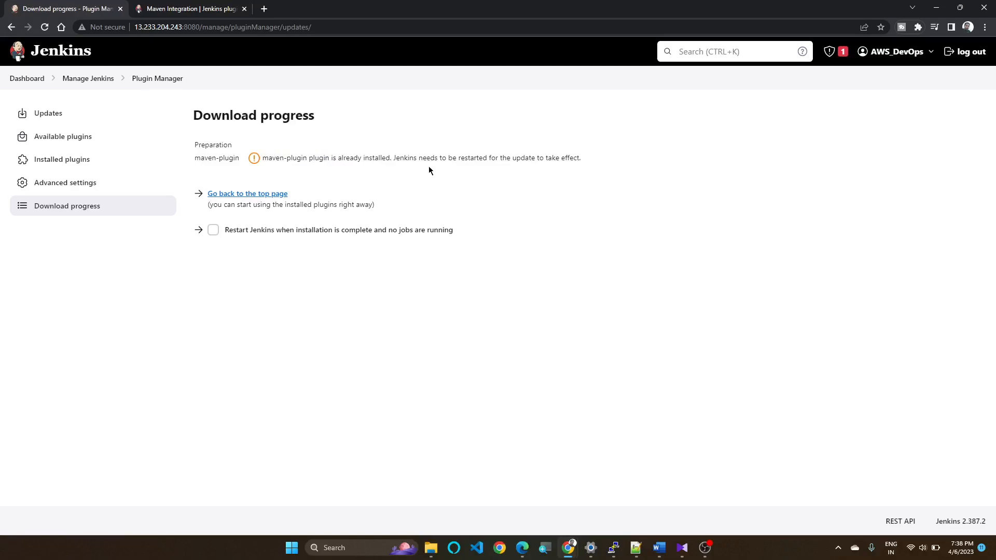
pyautogui.moveTo(185, 49)
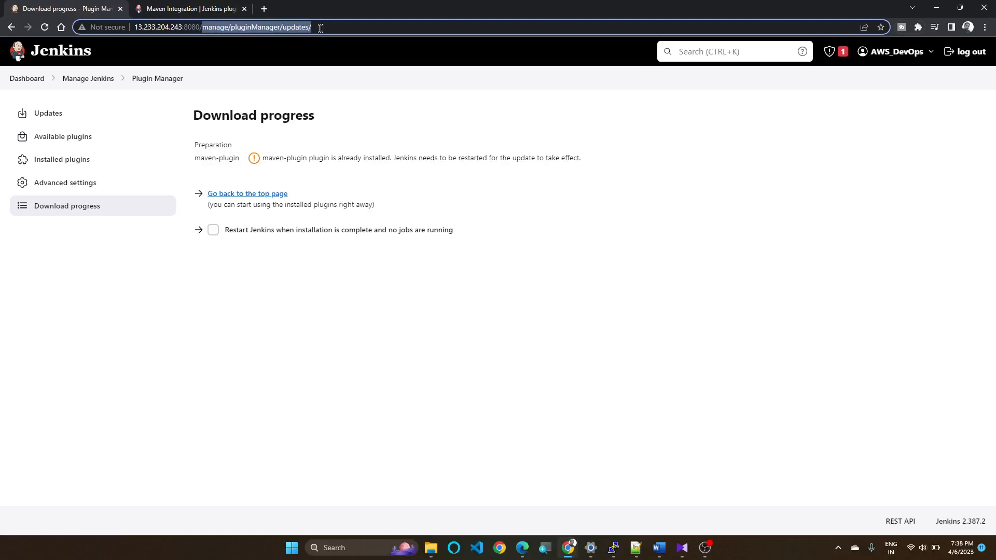
# Step: Restart Jenkins through the /restart URL, confirming with Yes
pyautogui.write('restart')
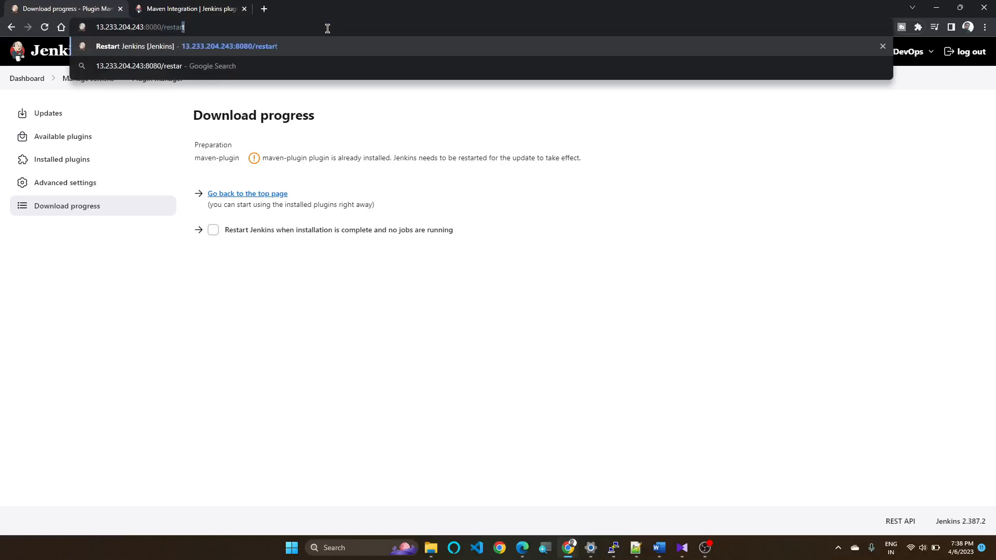
pyautogui.press('Return')
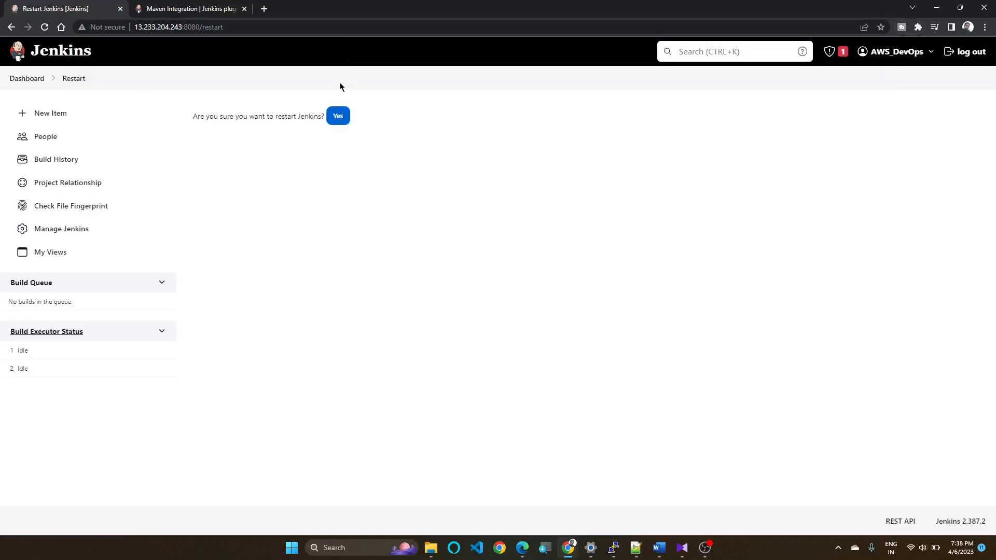
pyautogui.click(337, 115)
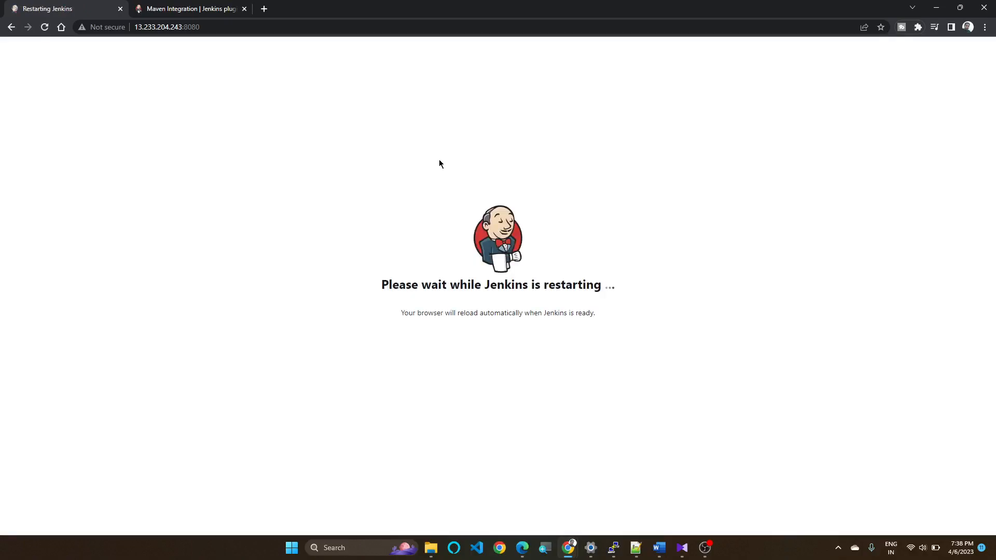
pyautogui.moveTo(451, 189)
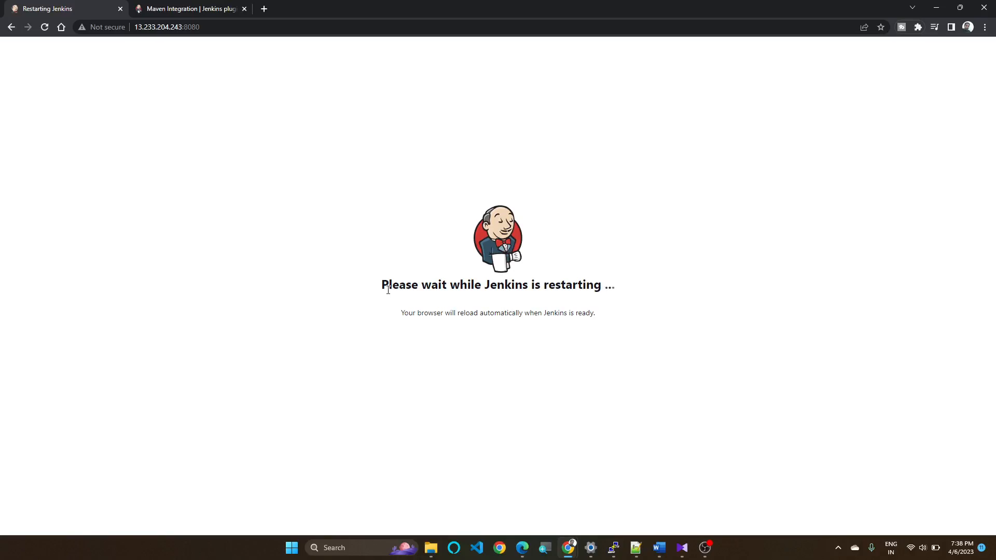
pyautogui.moveTo(483, 365)
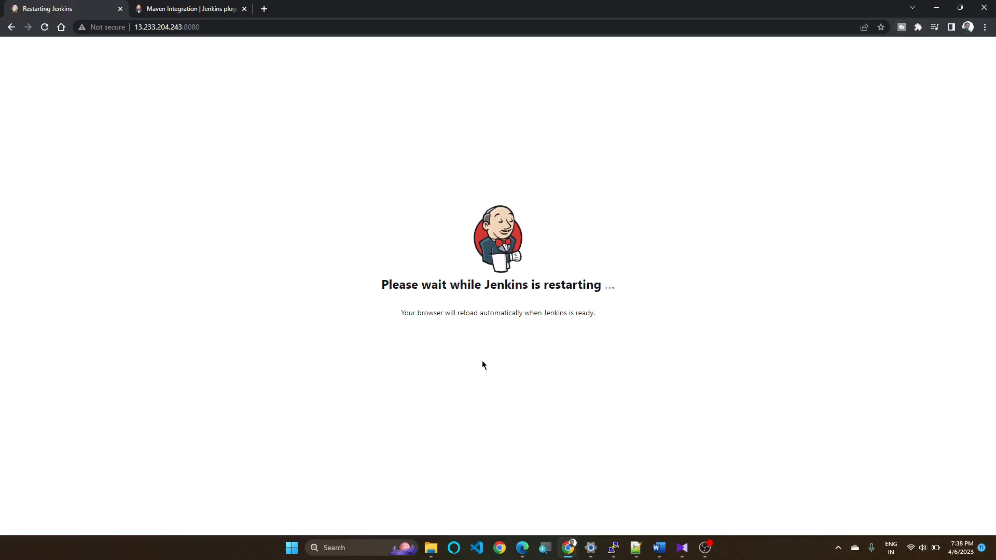
pyautogui.moveTo(470, 362)
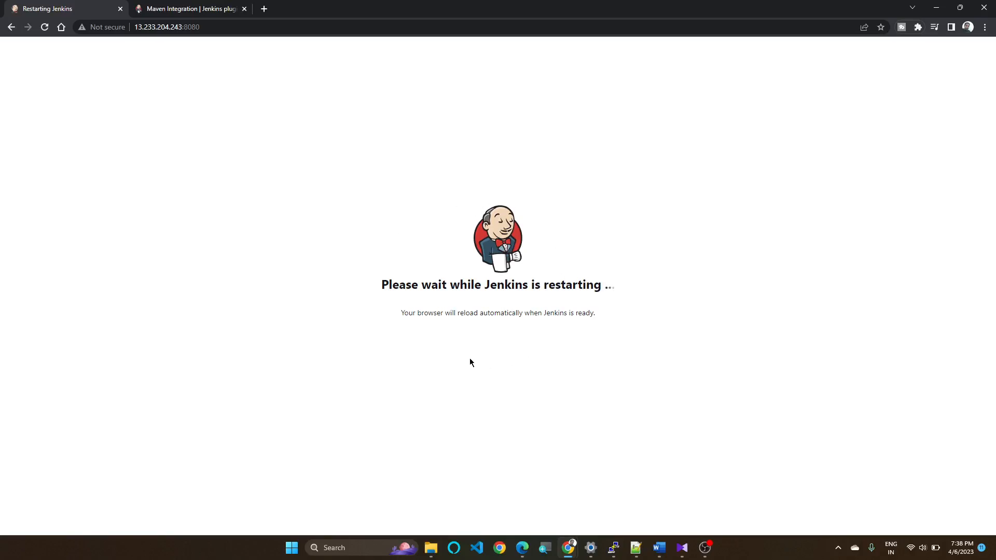
pyautogui.moveTo(532, 326)
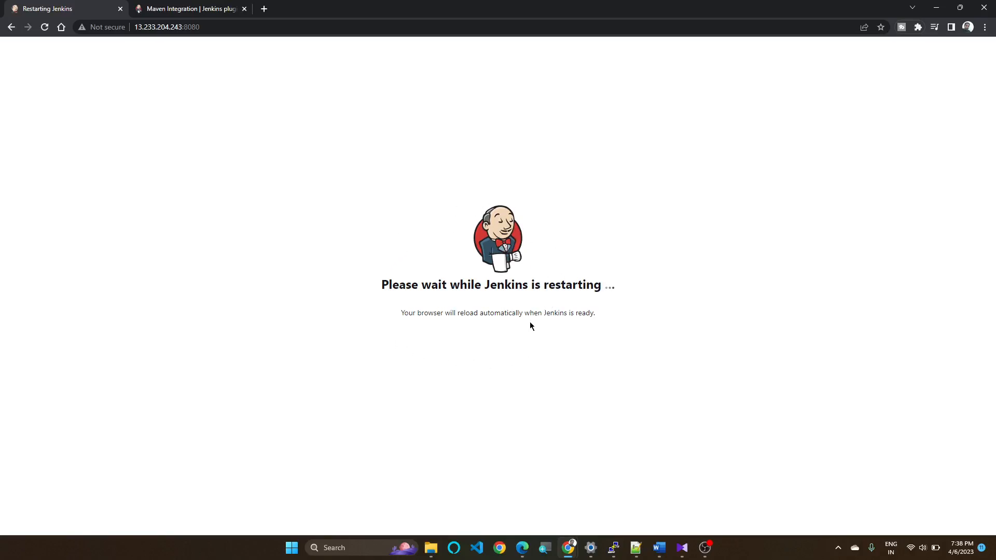
pyautogui.moveTo(484, 336)
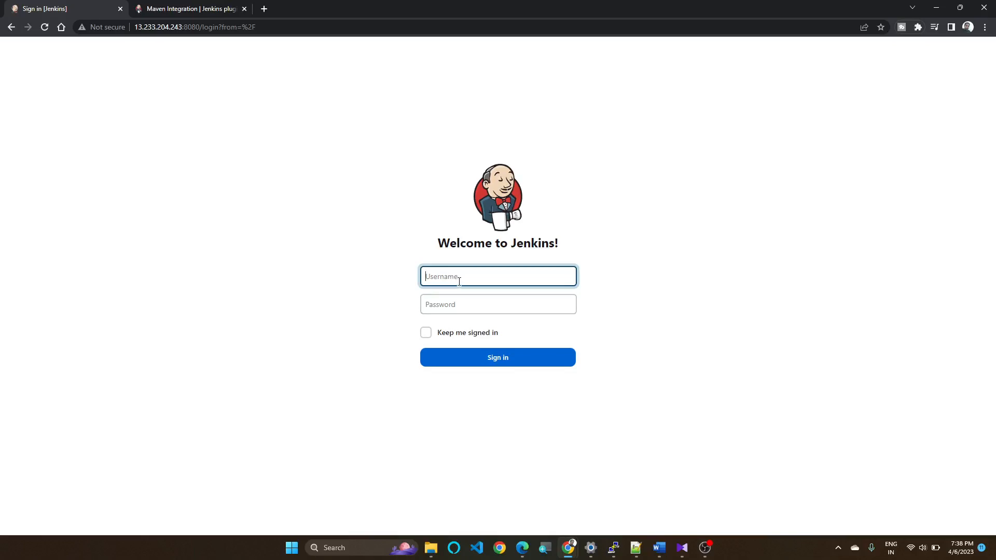
# Step: Sign in to Jenkins as admin to return to the Onlineshopping dashboard
pyautogui.write('admin')
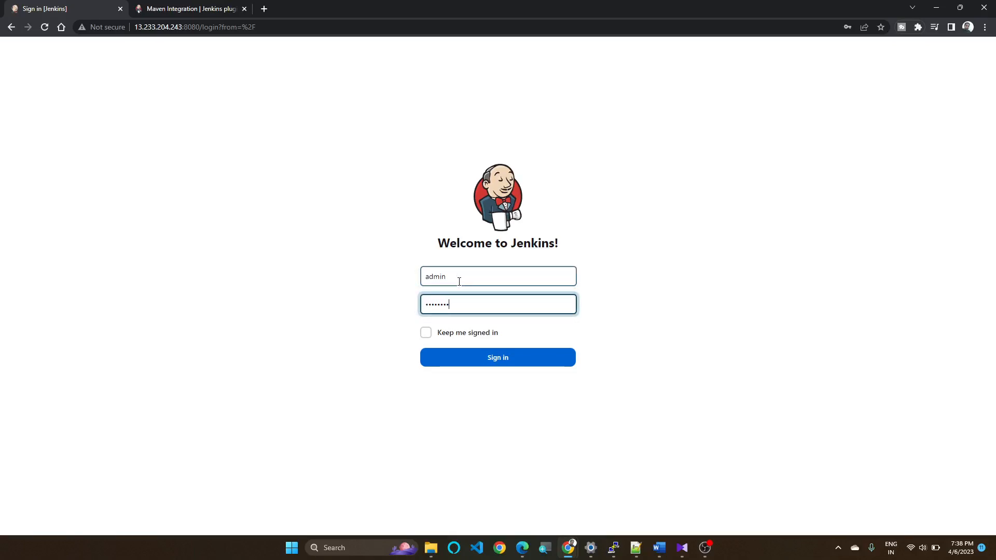
pyautogui.click(497, 357)
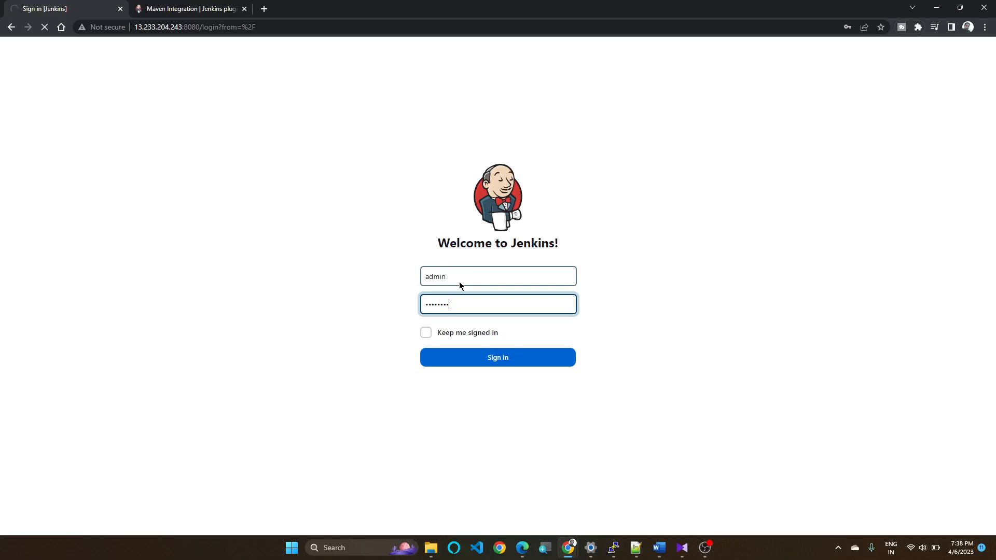
pyautogui.click(498, 357)
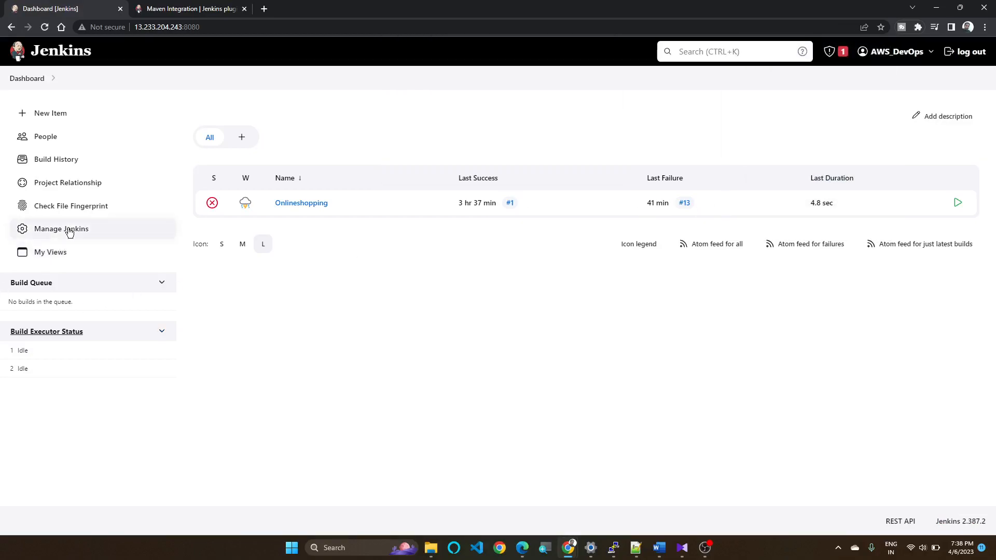
# Step: Go through Manage Jenkins to the plugin manager's Updates list showing Maven Integration 3.17
pyautogui.click(61, 229)
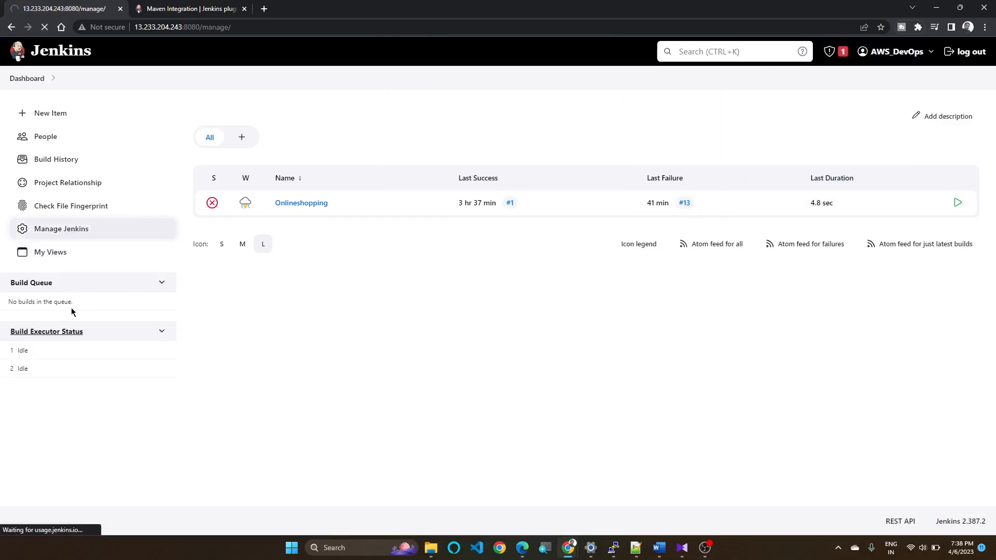
pyautogui.click(62, 228)
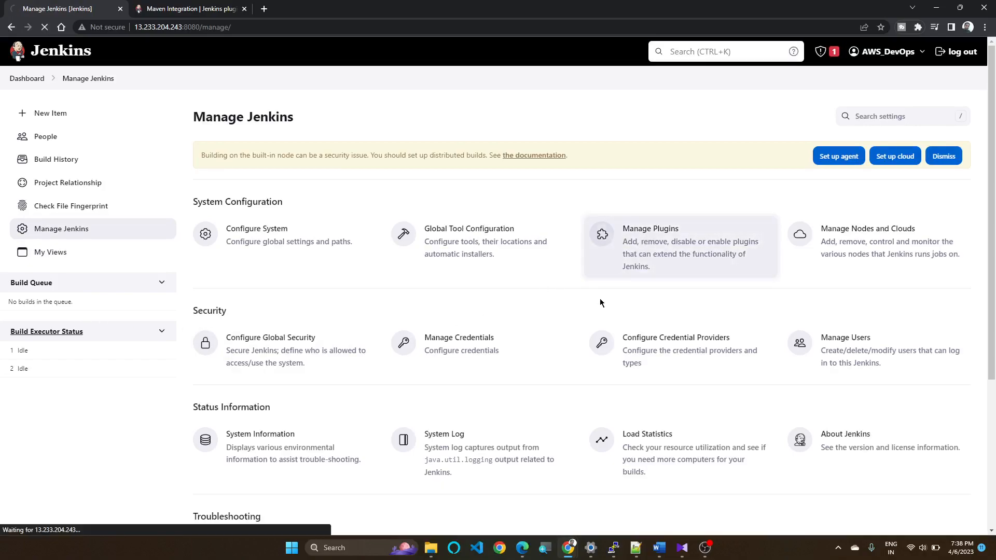
pyautogui.moveTo(97, 238)
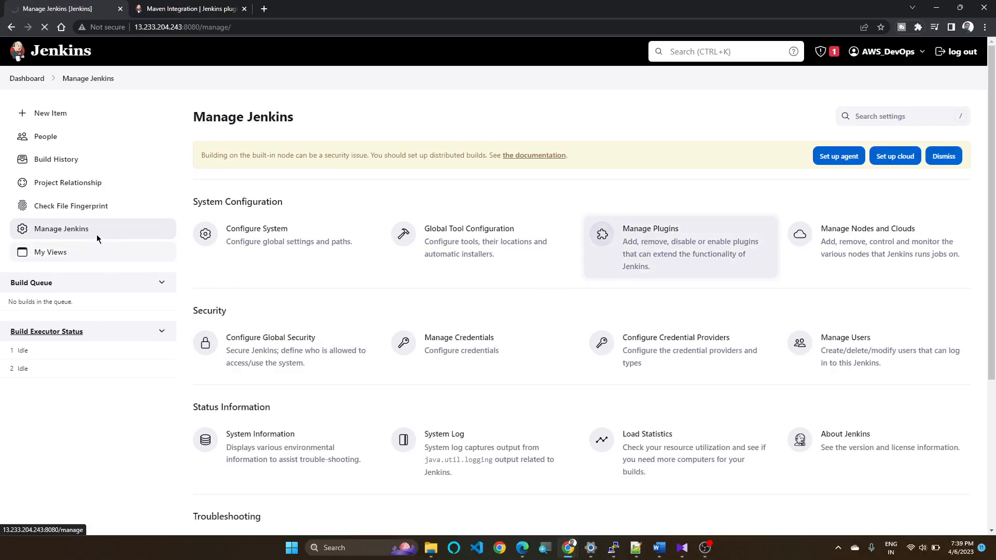
pyautogui.moveTo(102, 235)
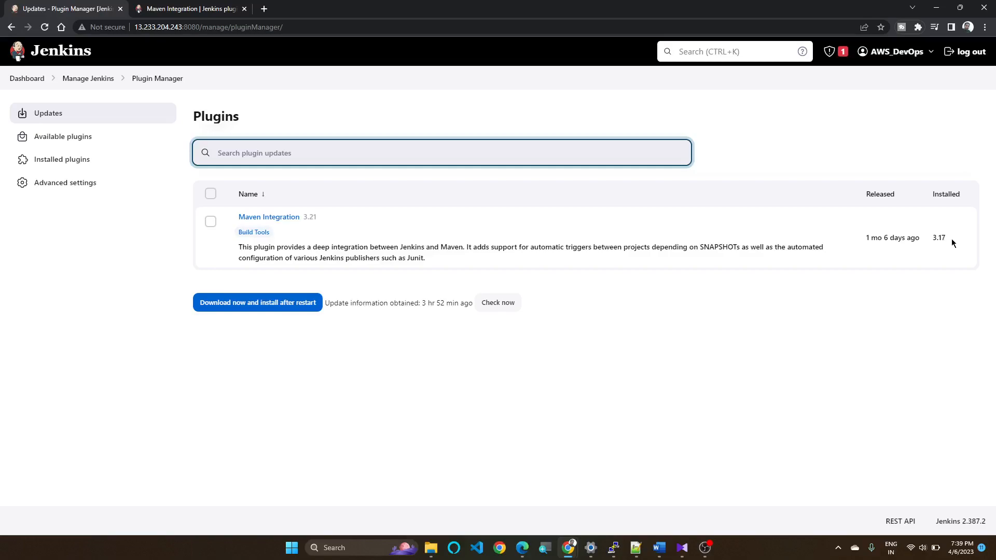
pyautogui.doubleClick(938, 238)
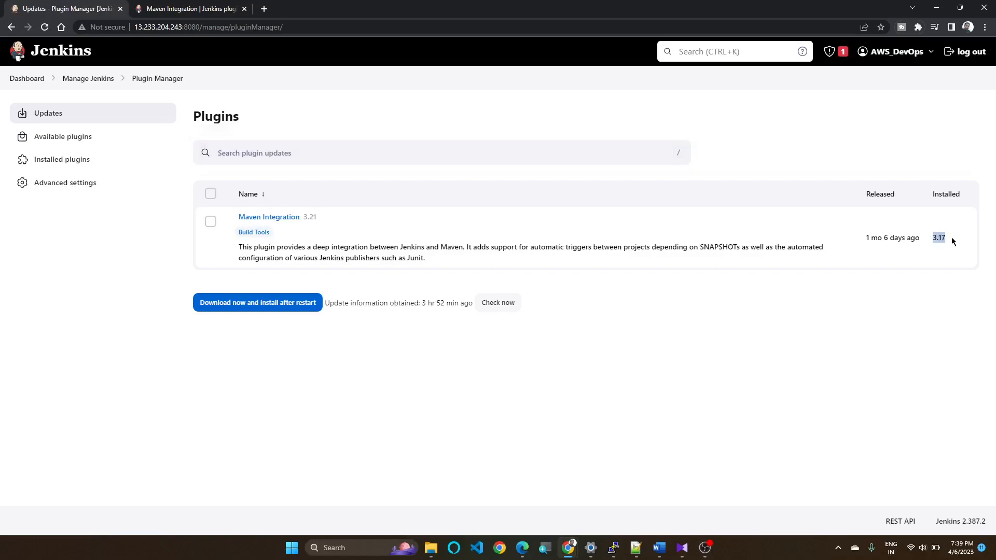
pyautogui.moveTo(939, 246)
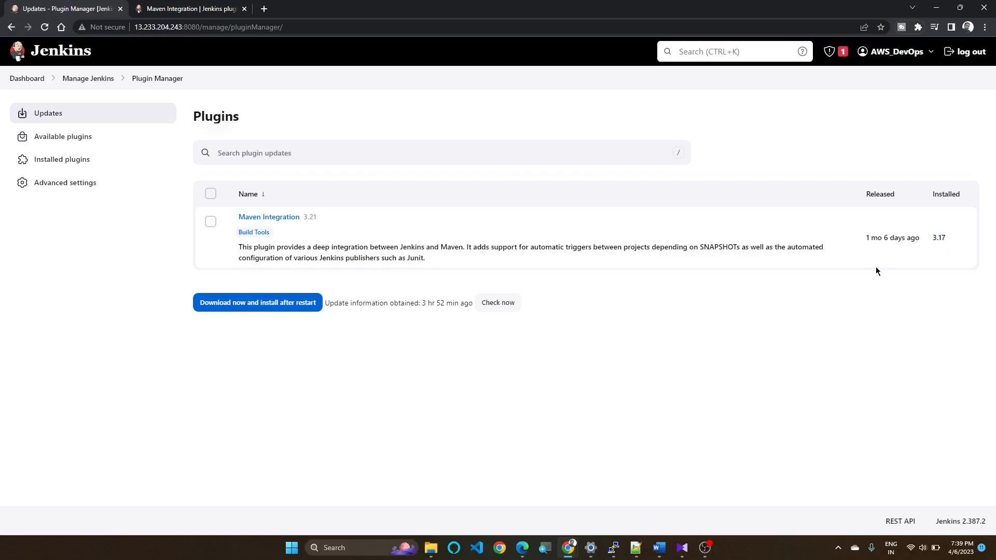
pyautogui.moveTo(309, 238)
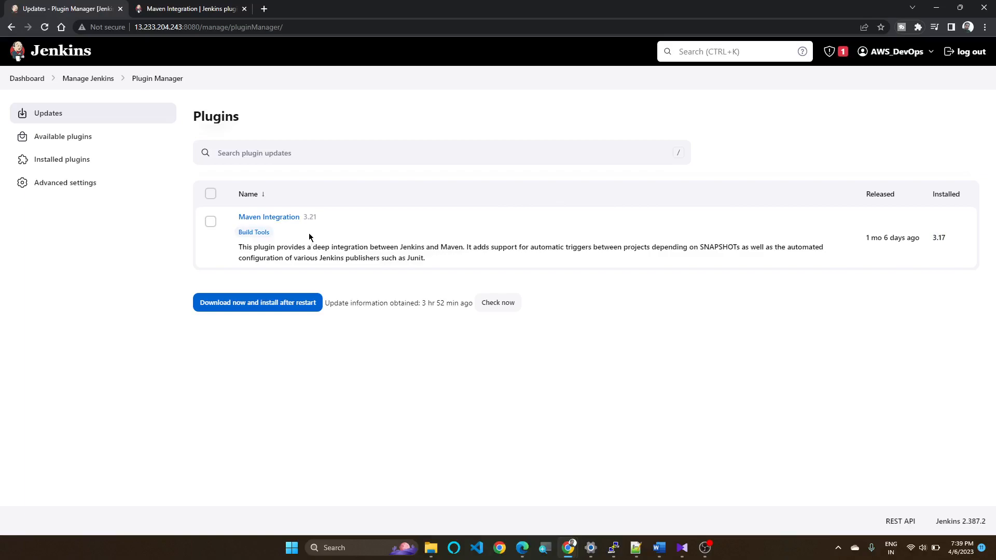
pyautogui.moveTo(939, 238)
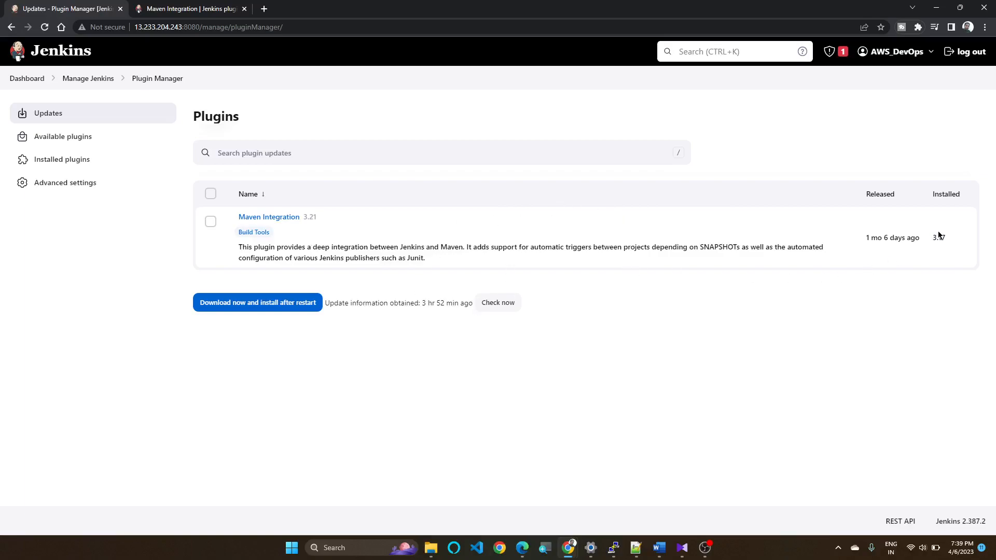
pyautogui.moveTo(312, 227)
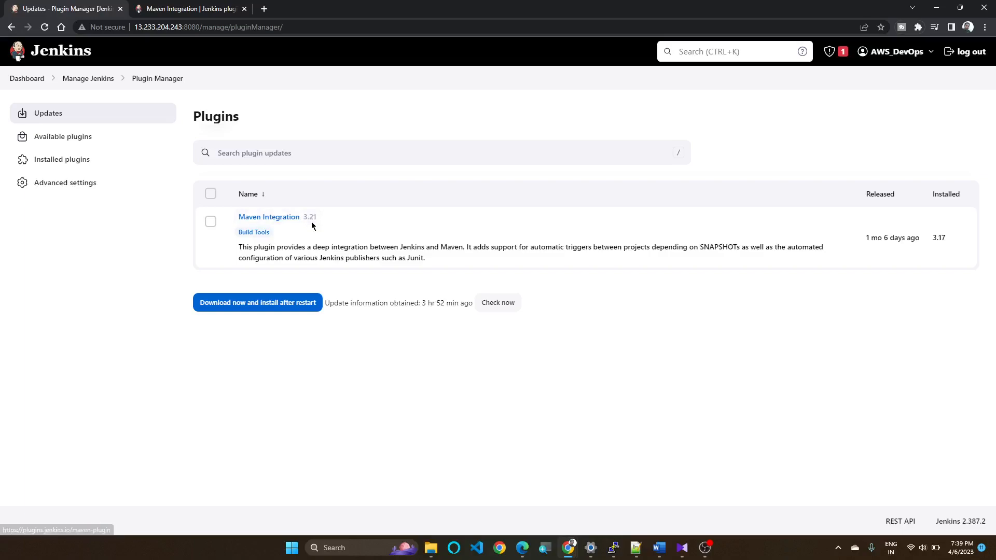
pyautogui.moveTo(910, 251)
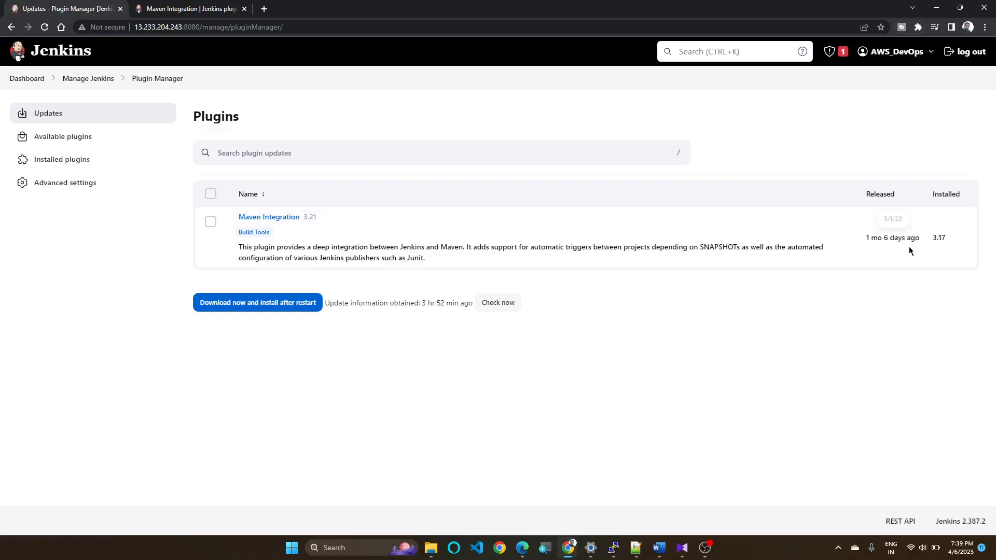
pyautogui.moveTo(502, 260)
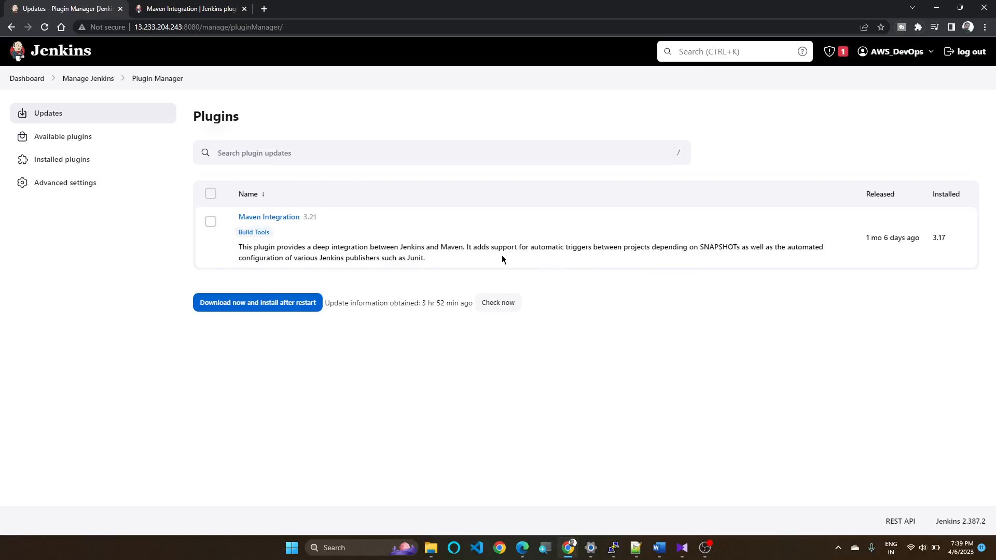
pyautogui.moveTo(199, 258)
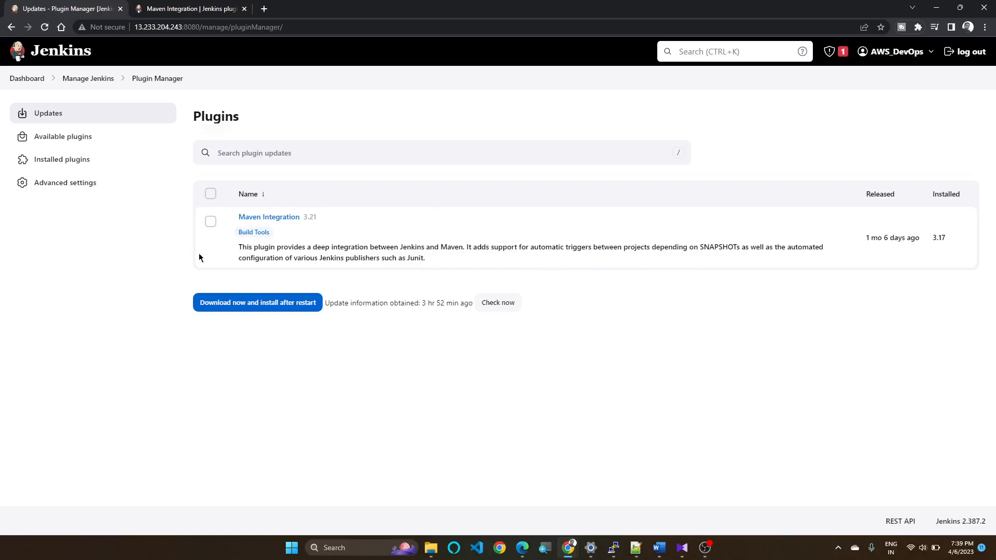
pyautogui.moveTo(306, 281)
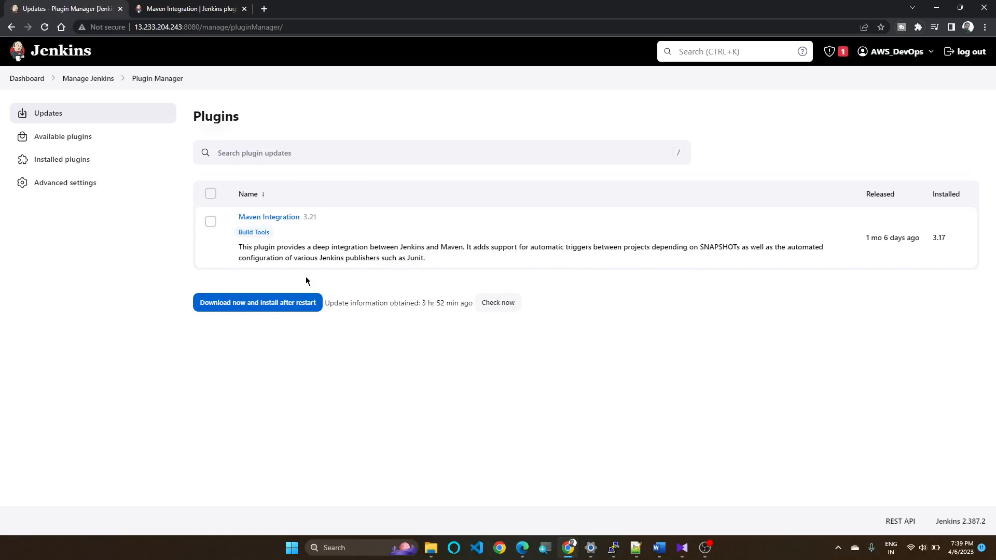
pyautogui.moveTo(363, 242)
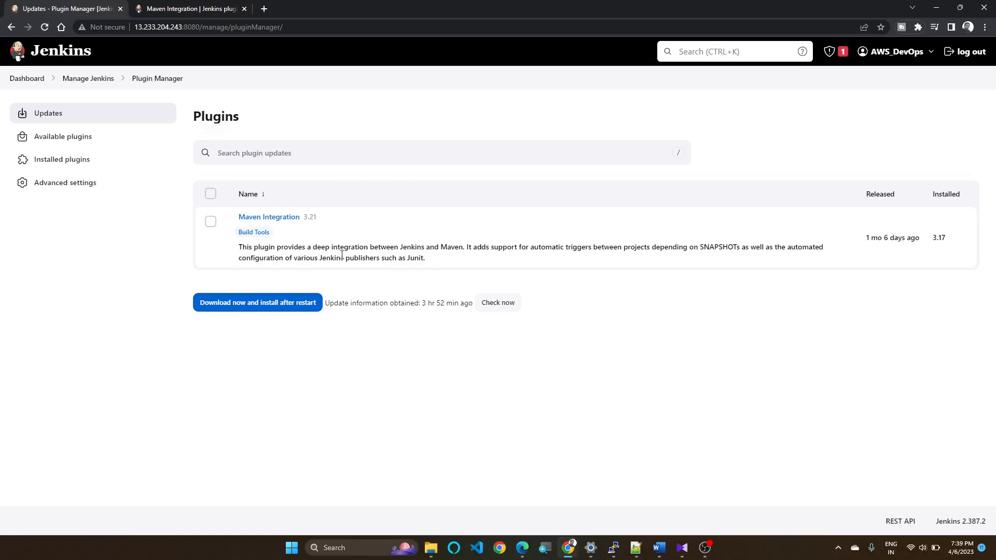
pyautogui.moveTo(338, 284)
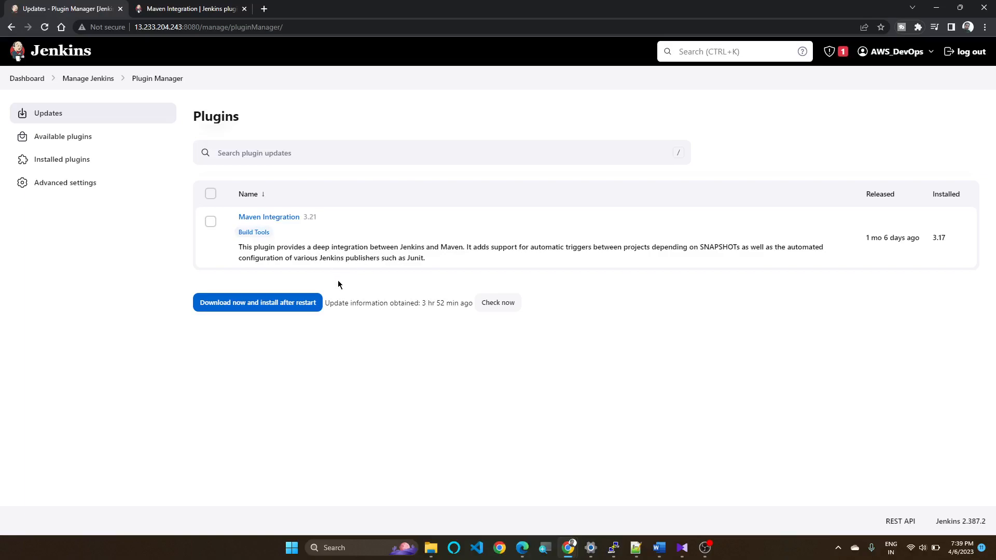